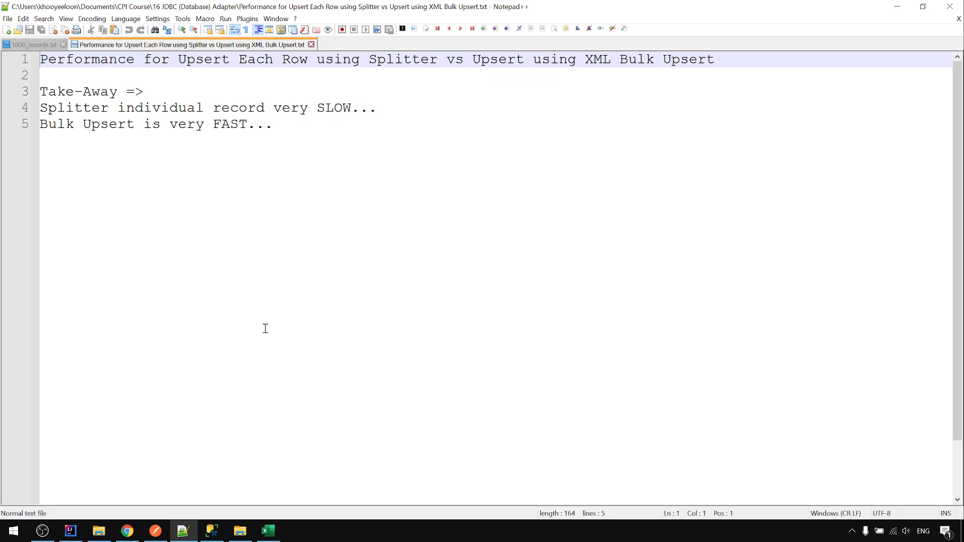
{"action": "mouse_move", "coordinate": [140, 162]}
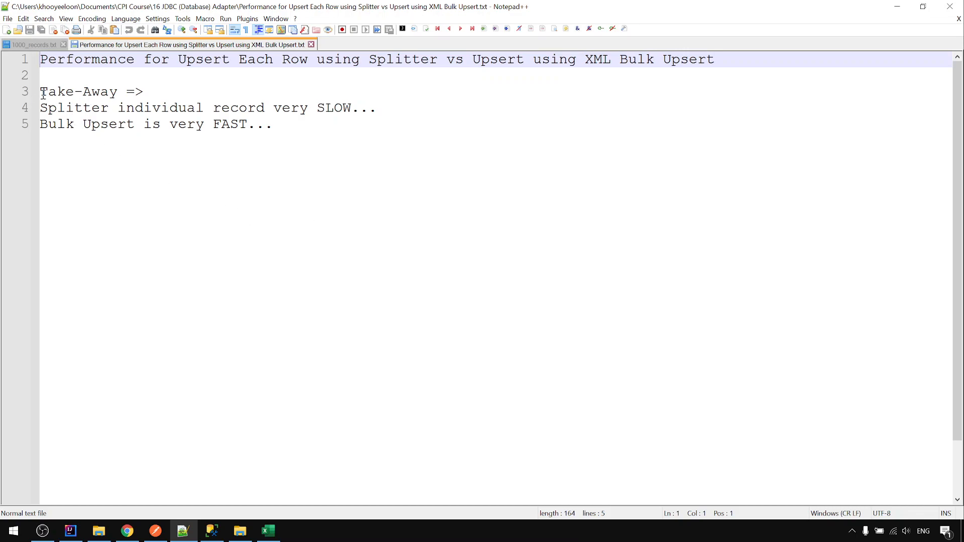
Step: Show the JDBC_Test_Splitter_Upsert Iterating Splitter's processing settings: XPath //item with streaming
{"action": "double_click", "coordinate": [57, 91]}
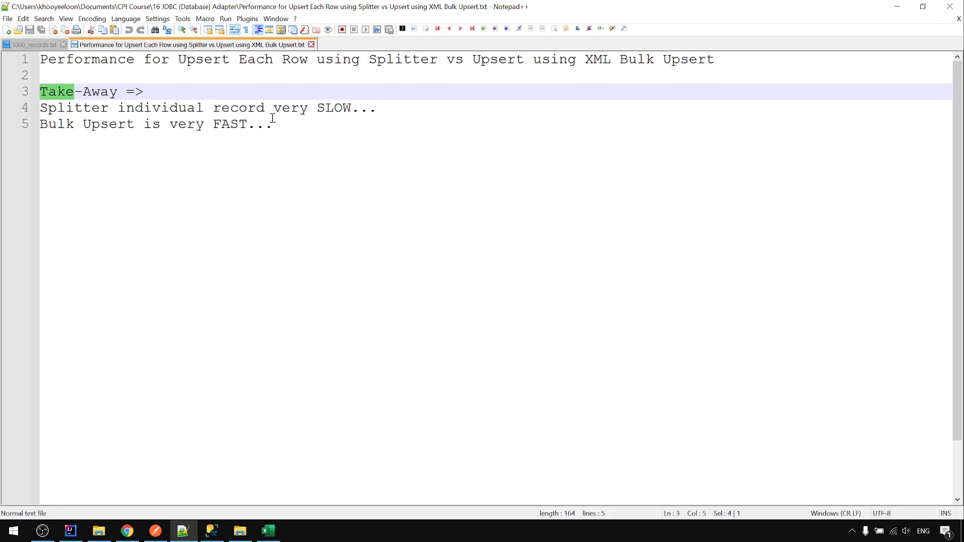
{"action": "mouse_move", "coordinate": [323, 124]}
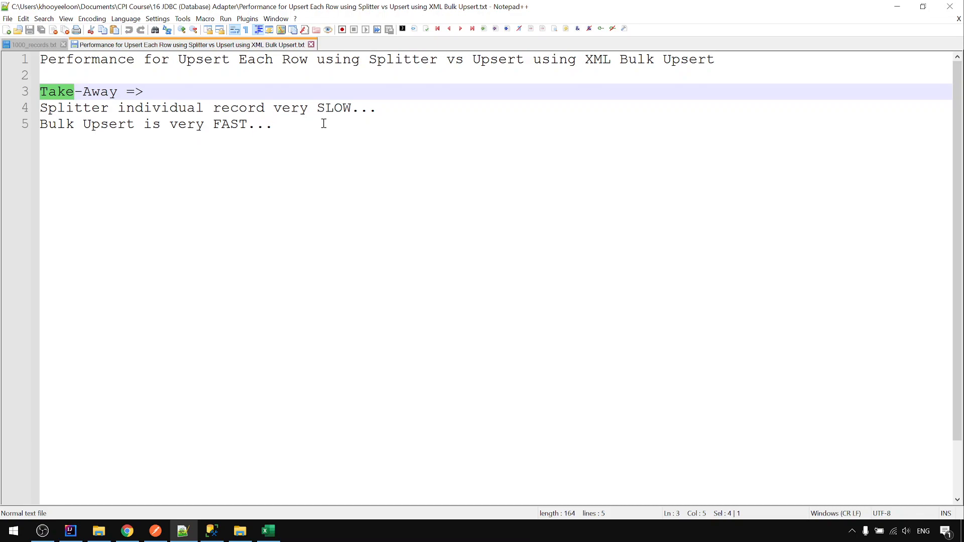
{"action": "mouse_move", "coordinate": [182, 455]}
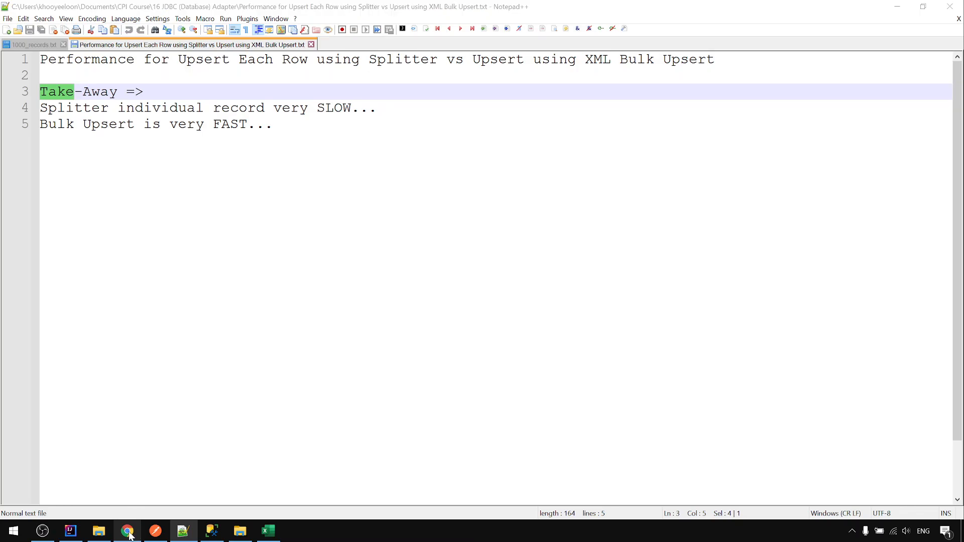
{"action": "left_click", "coordinate": [127, 531]}
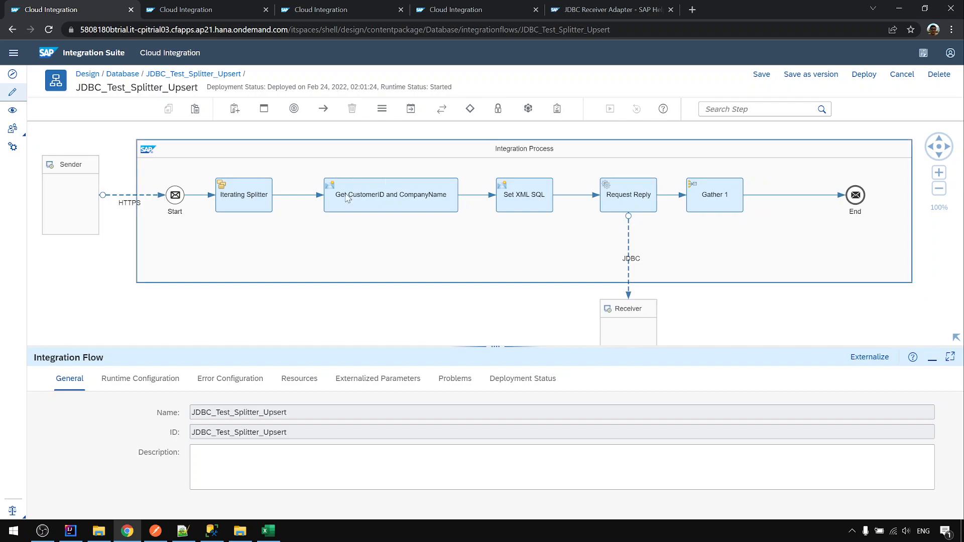
{"action": "left_click", "coordinate": [243, 194]}
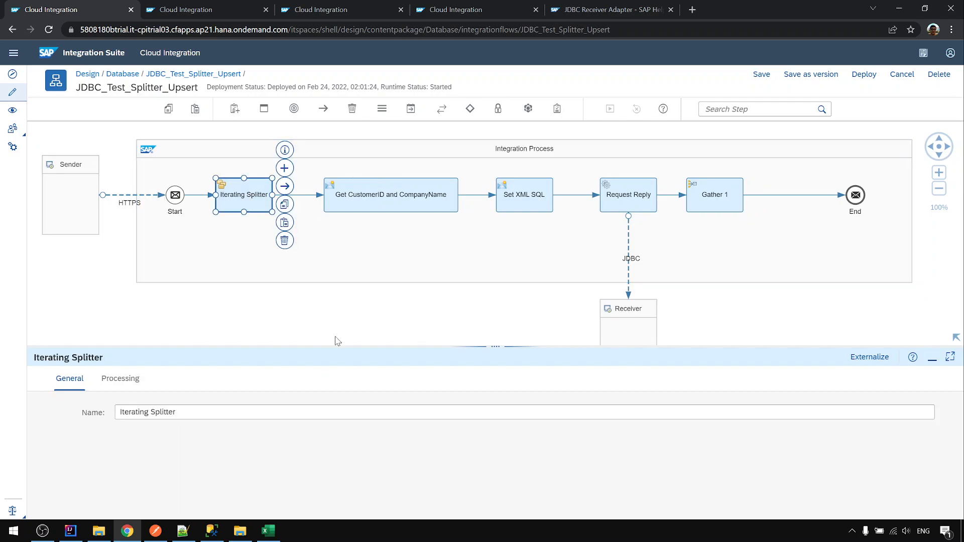
{"action": "left_click", "coordinate": [120, 379]}
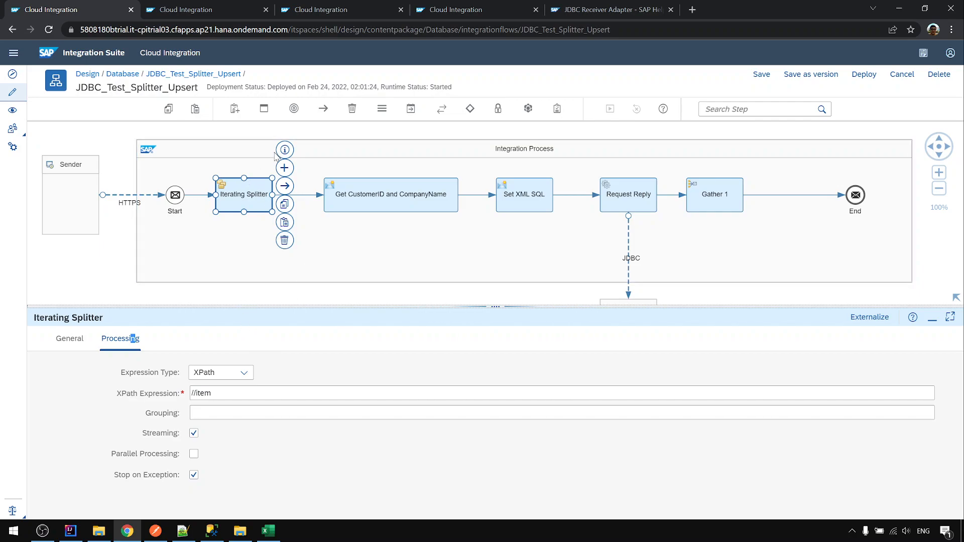
{"action": "mouse_move", "coordinate": [182, 531]}
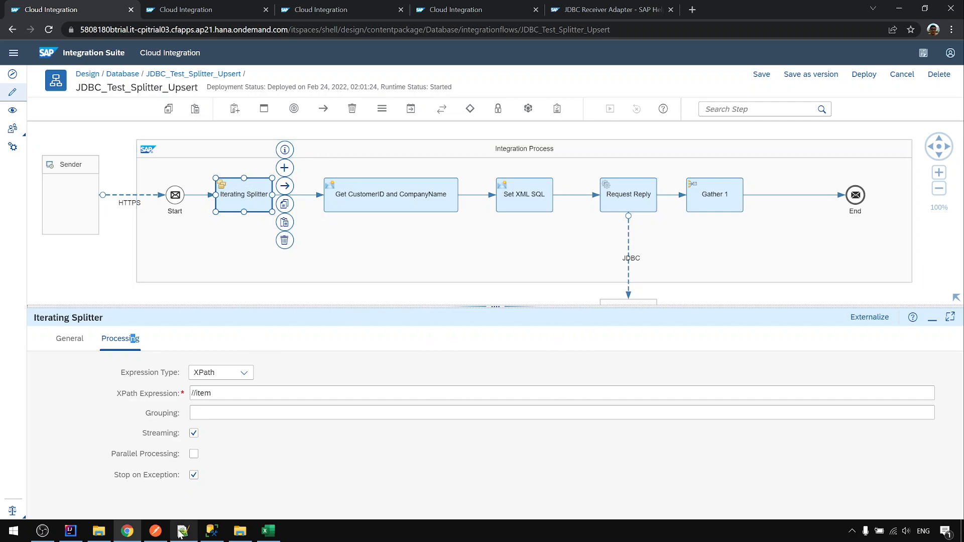
{"action": "left_click", "coordinate": [180, 531]}
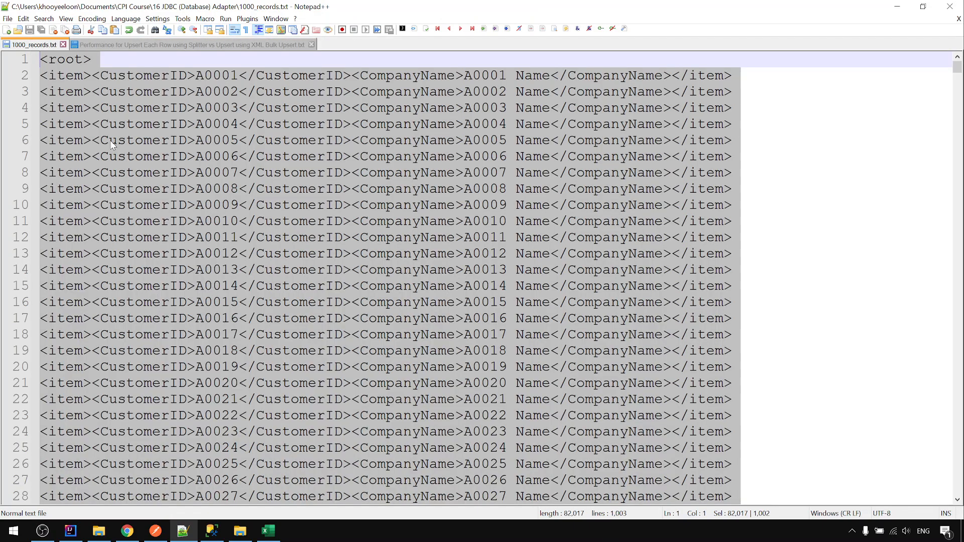
{"action": "mouse_move", "coordinate": [109, 66]}
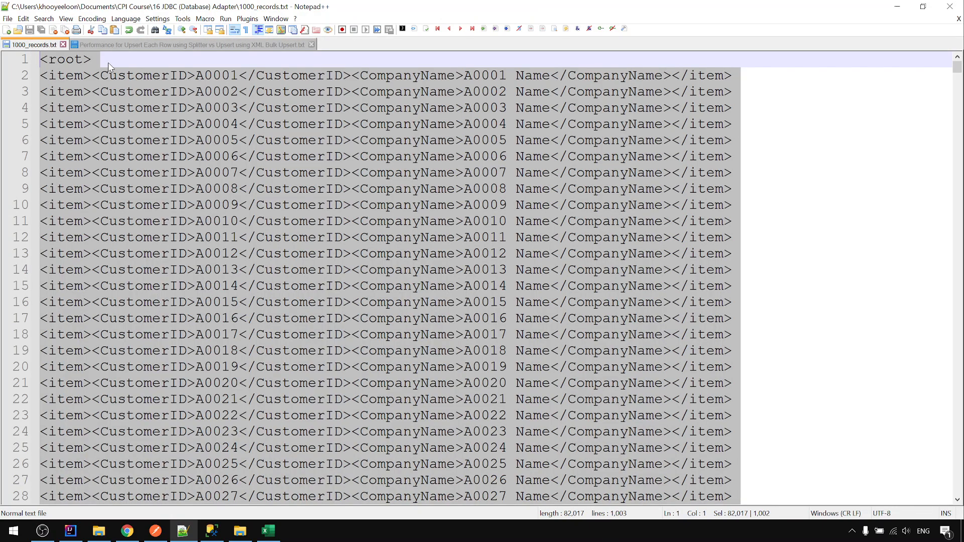
{"action": "left_click", "coordinate": [93, 59]}
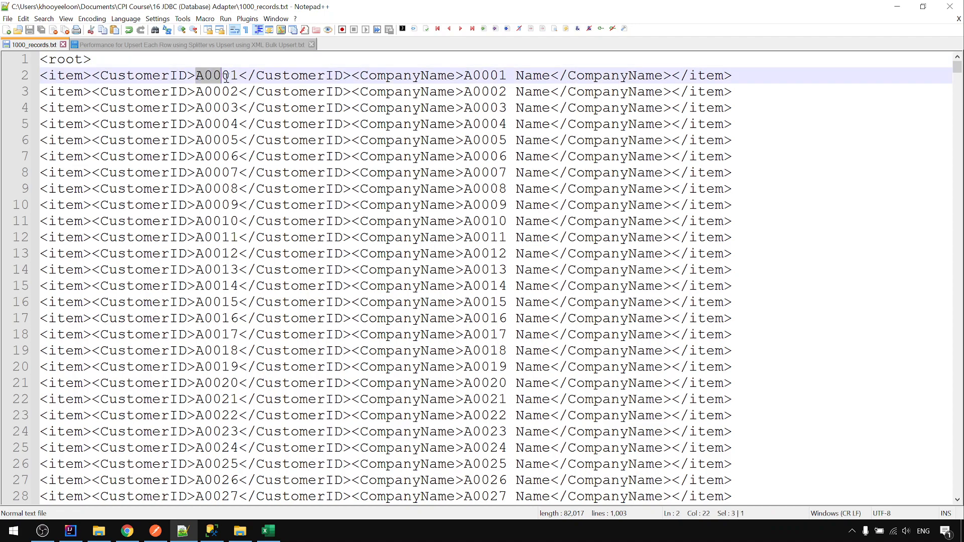
{"action": "double_click", "coordinate": [215, 75]}
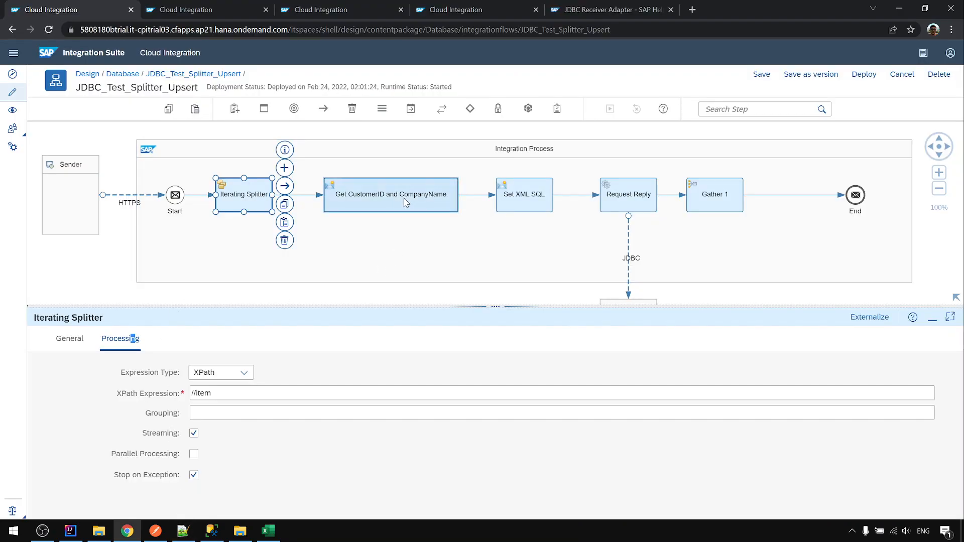
Step: Review the content modifiers' properties, the Upsert_SpecialCustomer SQL body, and the MSQL_NORTHWIND JDBC alias
{"action": "left_click", "coordinate": [391, 194]}
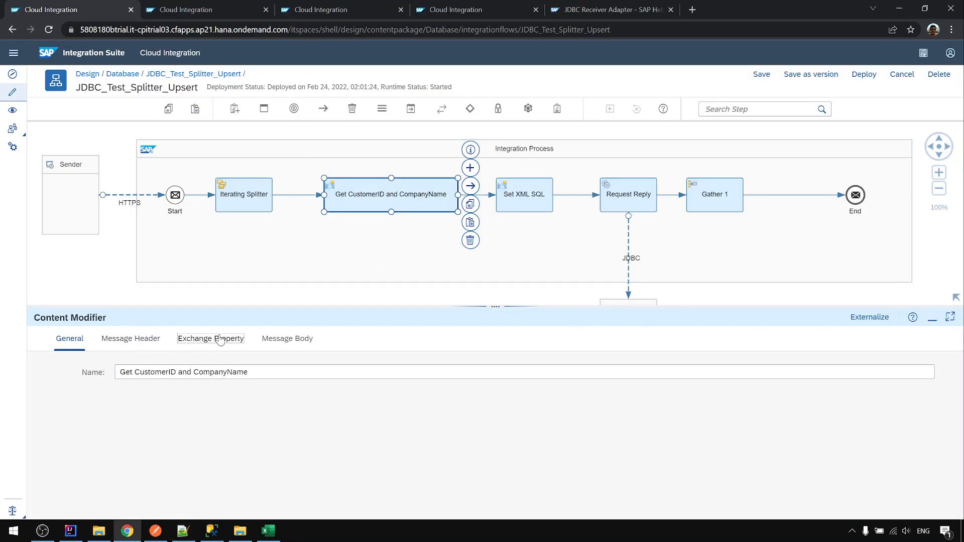
{"action": "left_click", "coordinate": [211, 338]}
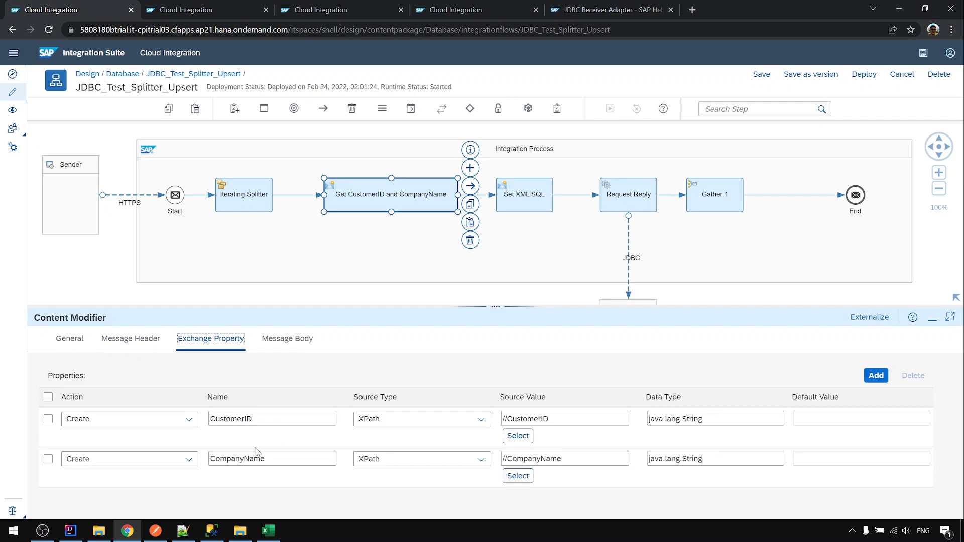
{"action": "mouse_move", "coordinate": [526, 195]}
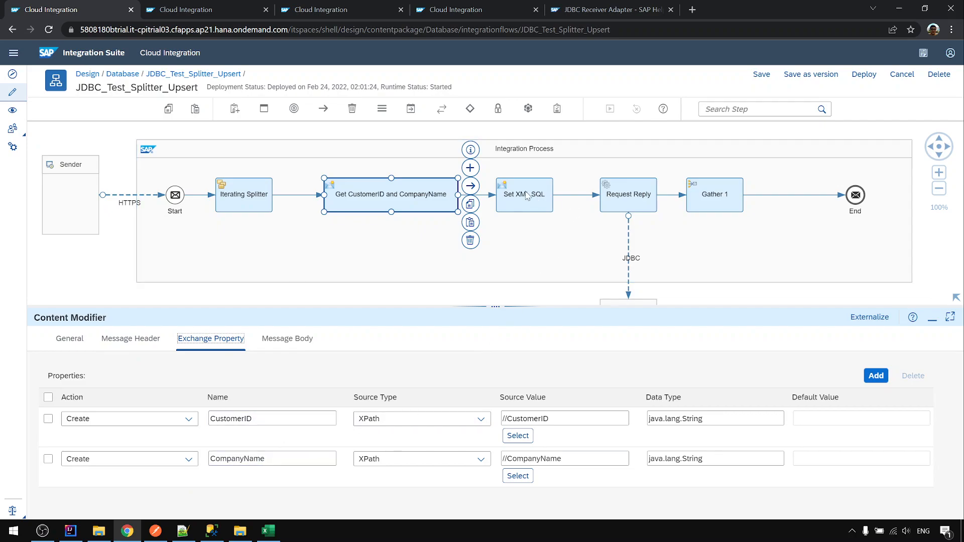
{"action": "left_click", "coordinate": [287, 338]}
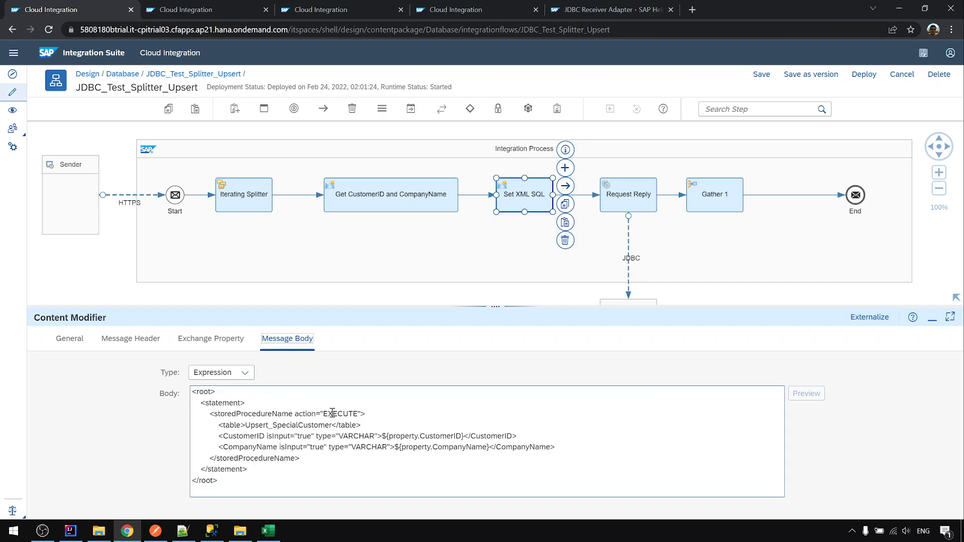
{"action": "mouse_move", "coordinate": [575, 284]}
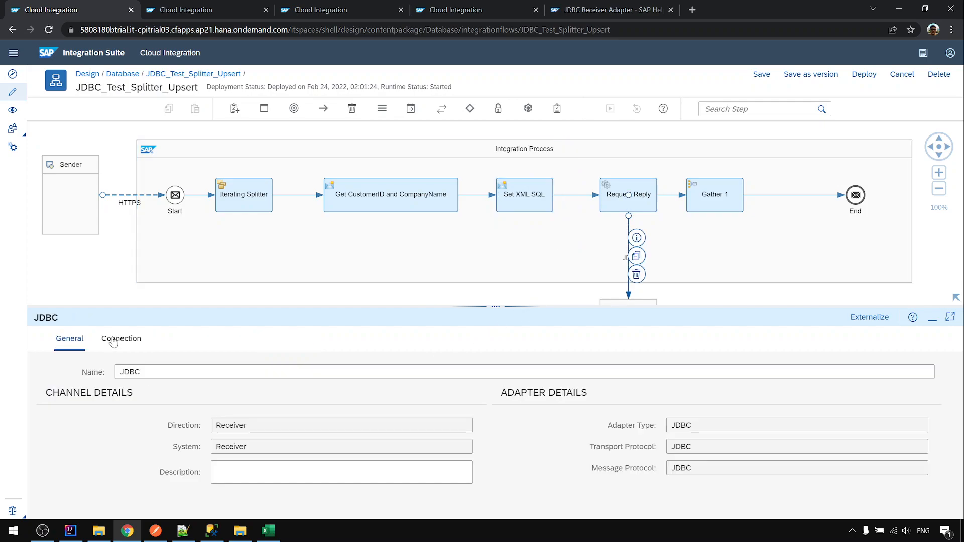
{"action": "left_click", "coordinate": [120, 339]}
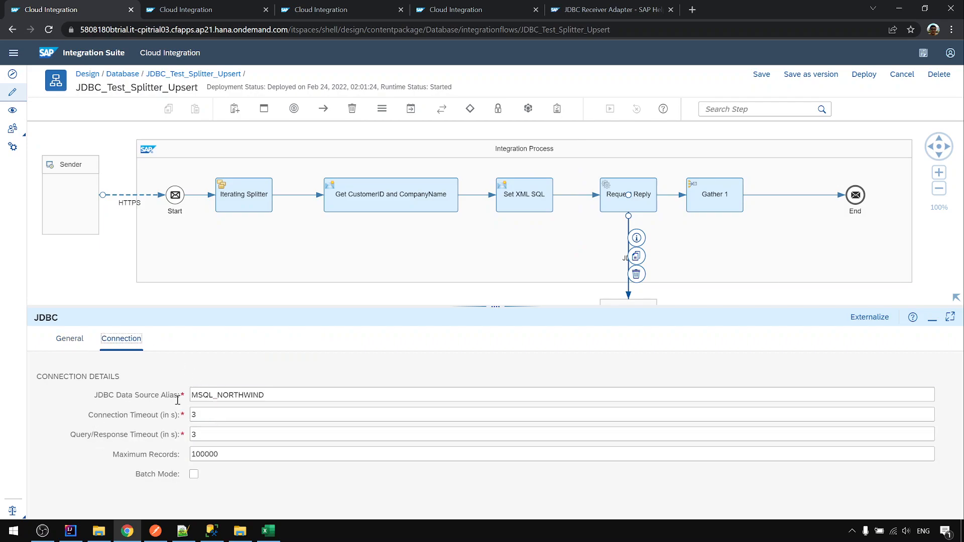
{"action": "mouse_move", "coordinate": [230, 348]}
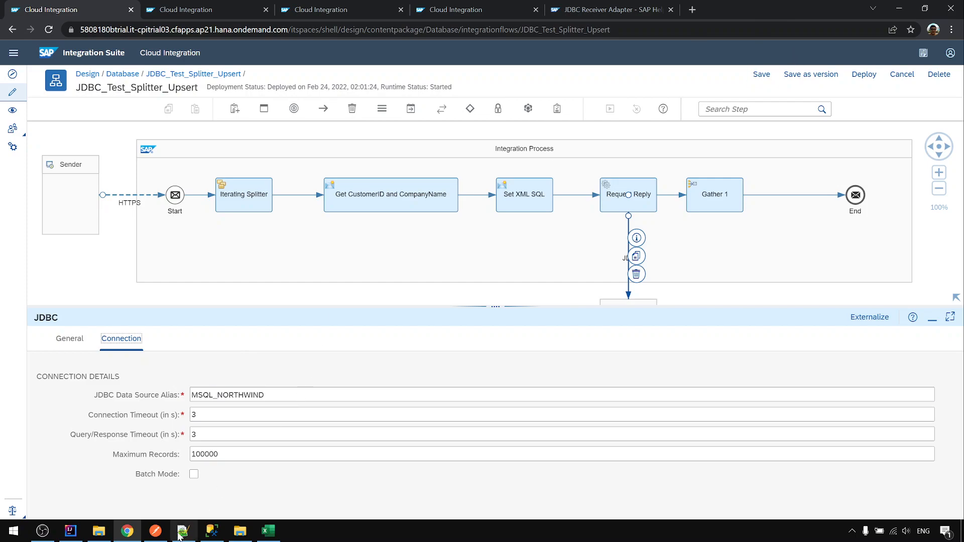
{"action": "left_click", "coordinate": [182, 530]}
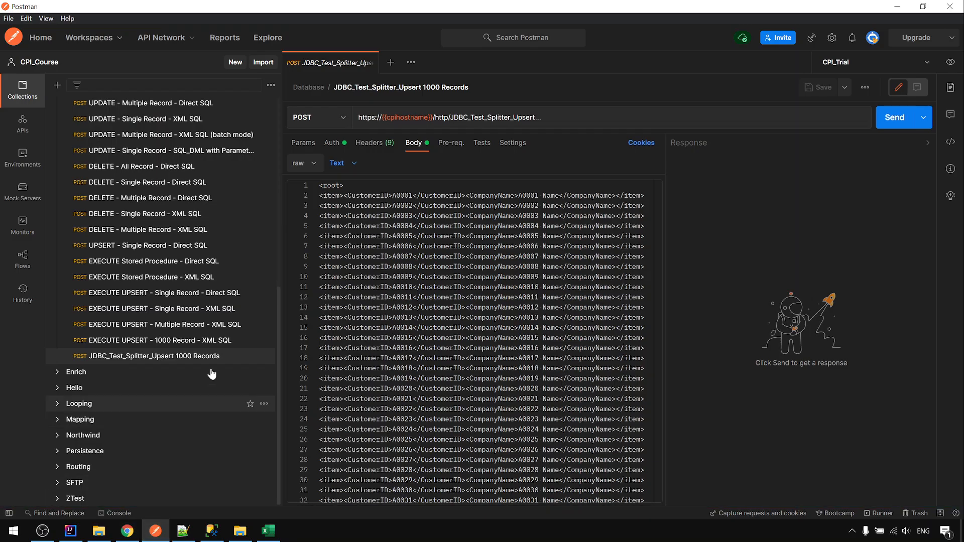
{"action": "mouse_move", "coordinate": [151, 360]}
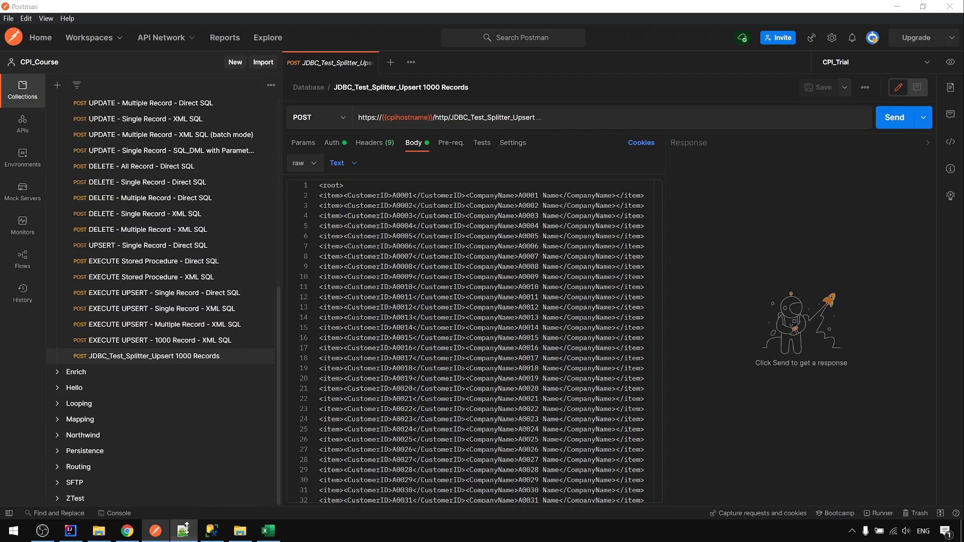
Step: Confirm the input file ends at record A1000, then bring up the SSMS SpecialCustomers query
{"action": "left_click", "coordinate": [212, 530]}
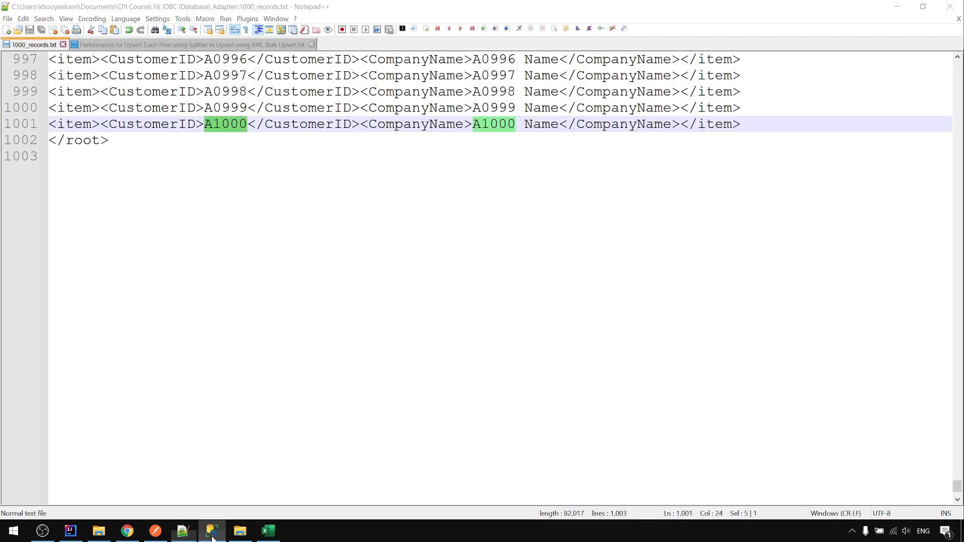
{"action": "left_click", "coordinate": [211, 531]}
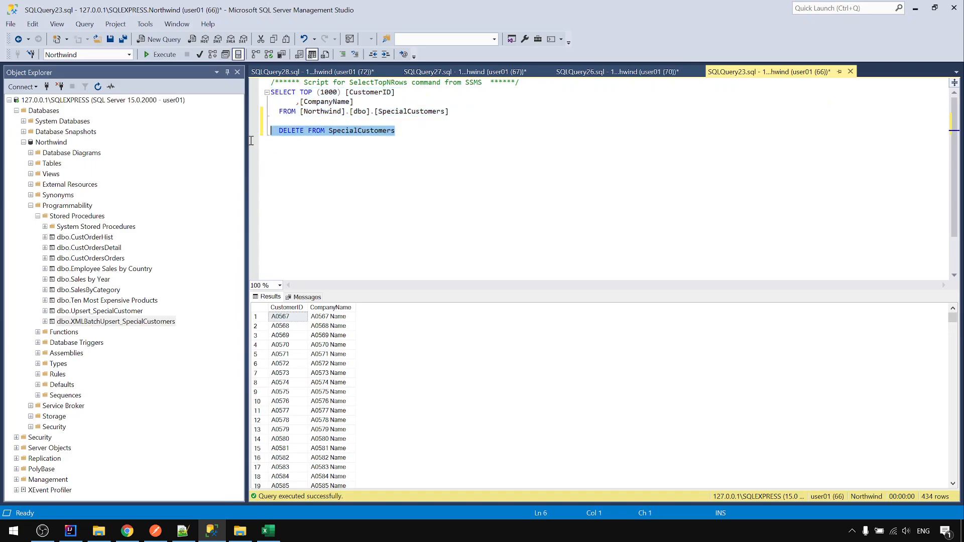
Step: Go over the DELETE FROM SpecialCustomers statement in SSMS before returning to Postman
{"action": "left_click", "coordinate": [164, 38]}
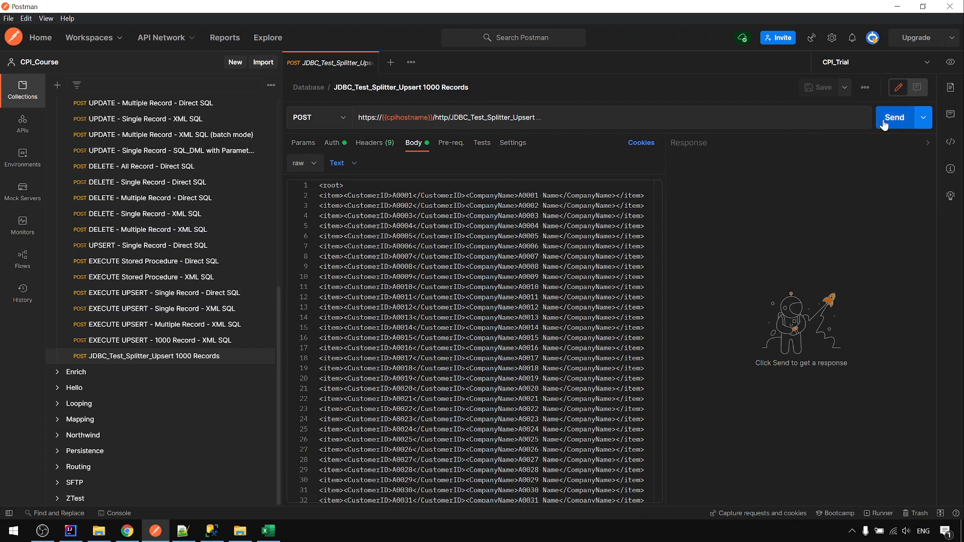
Step: Send the 1000-record splitter upsert request and move to SSMS while it runs
{"action": "left_click", "coordinate": [893, 118]}
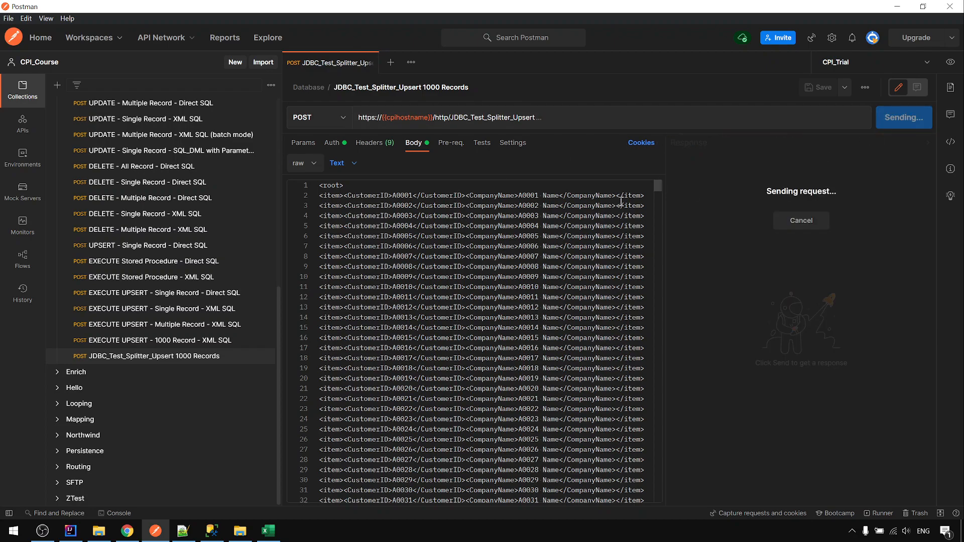
{"action": "mouse_move", "coordinate": [640, 328]}
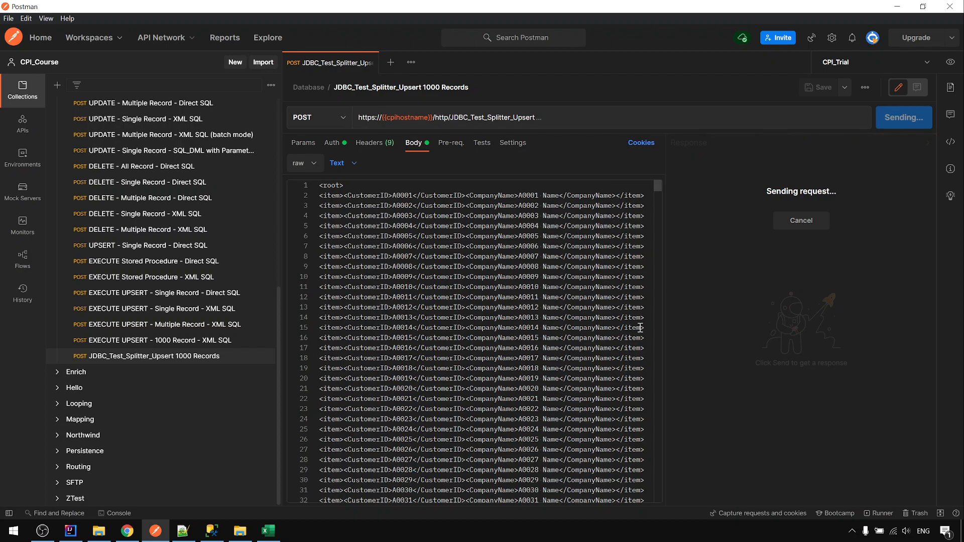
{"action": "mouse_move", "coordinate": [603, 343]}
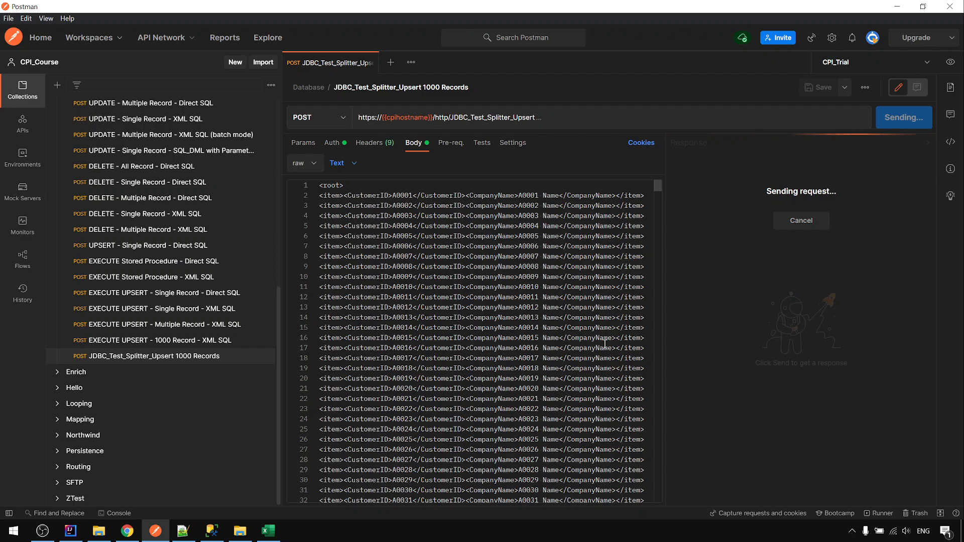
{"action": "mouse_move", "coordinate": [237, 528]}
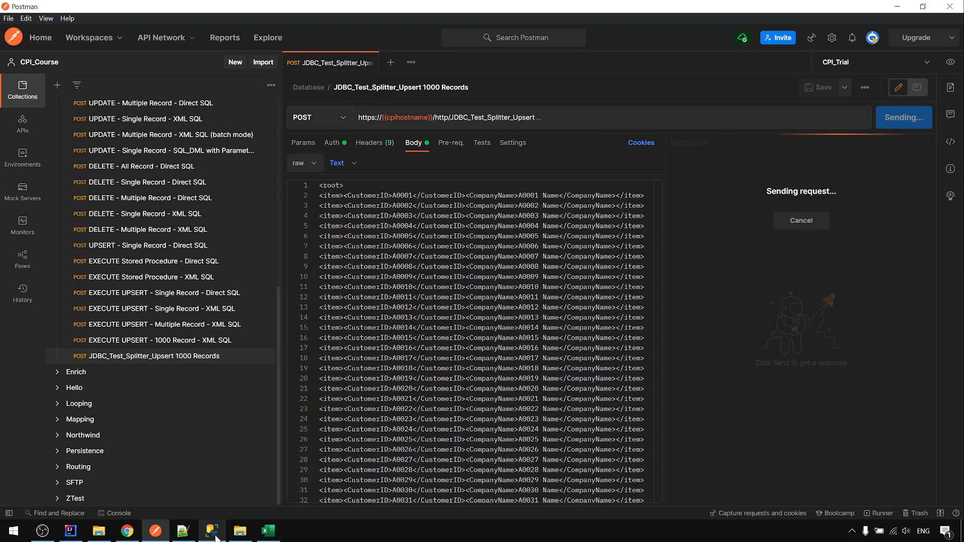
{"action": "left_click", "coordinate": [211, 530]}
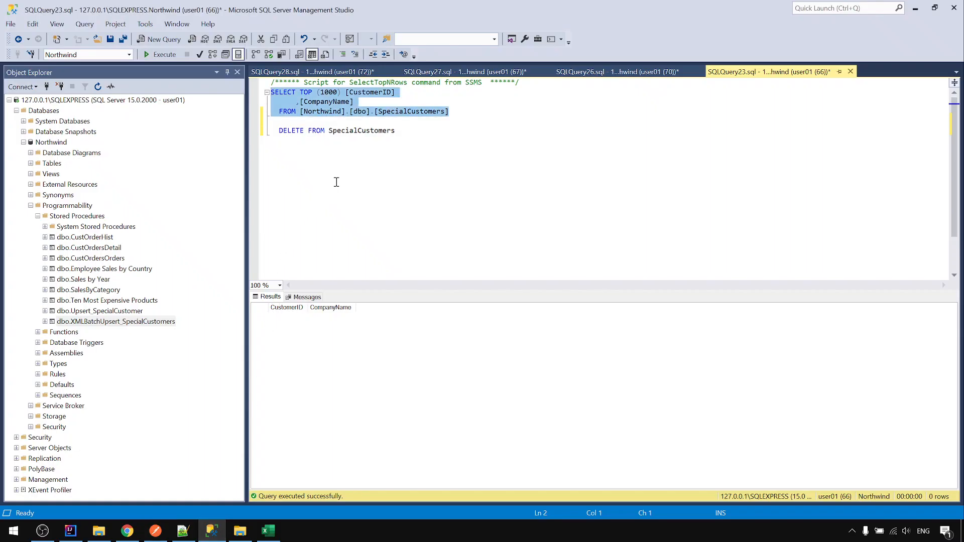
Step: Re-execute the SpecialCustomers SELECT repeatedly as rows climb from 190 to 333
{"action": "left_click", "coordinate": [160, 54]}
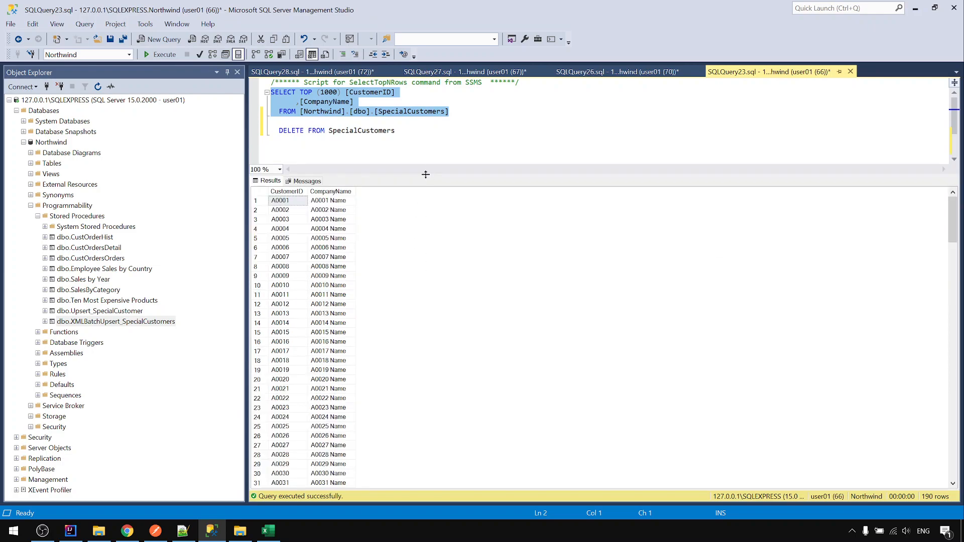
{"action": "mouse_move", "coordinate": [916, 501]}
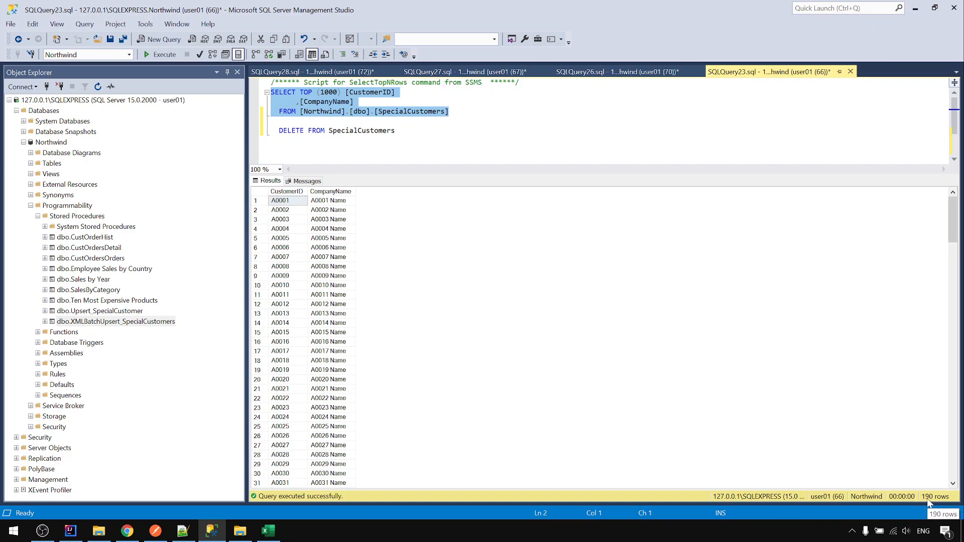
{"action": "left_click", "coordinate": [163, 54]}
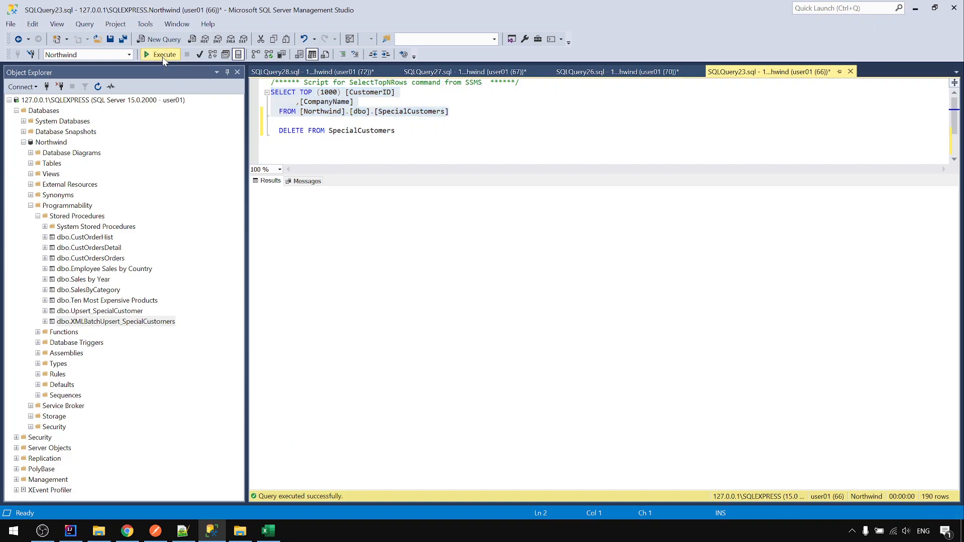
{"action": "left_click", "coordinate": [164, 54]}
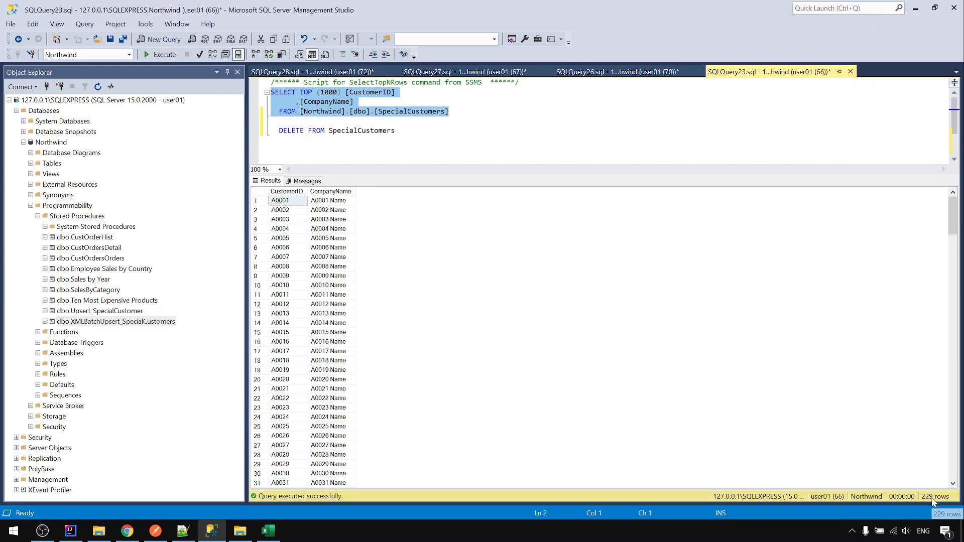
{"action": "left_click", "coordinate": [160, 55]}
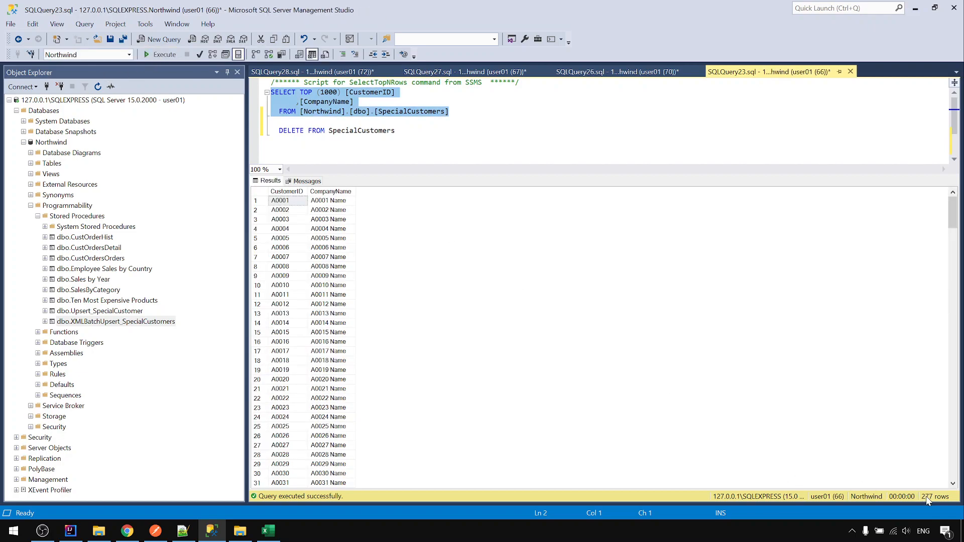
{"action": "mouse_move", "coordinate": [405, 273]}
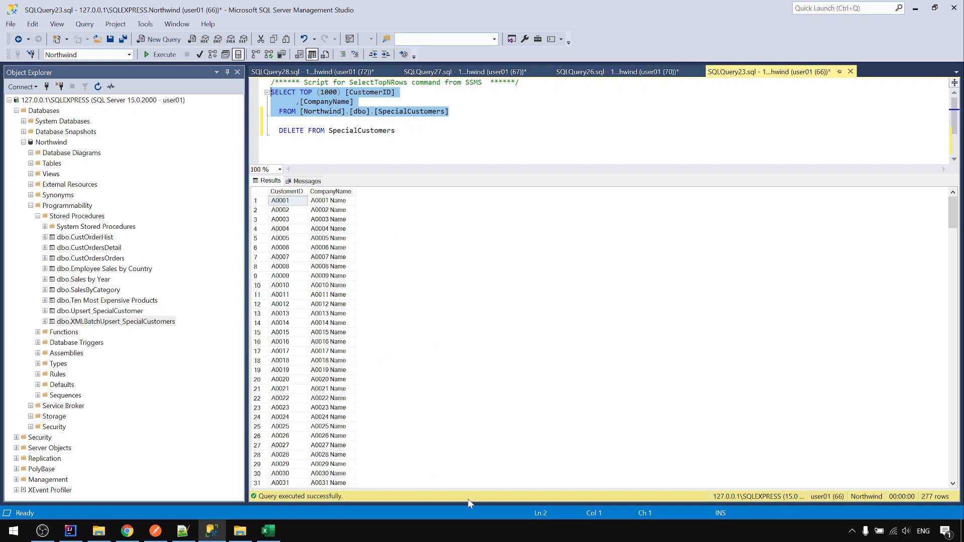
{"action": "mouse_move", "coordinate": [337, 462]}
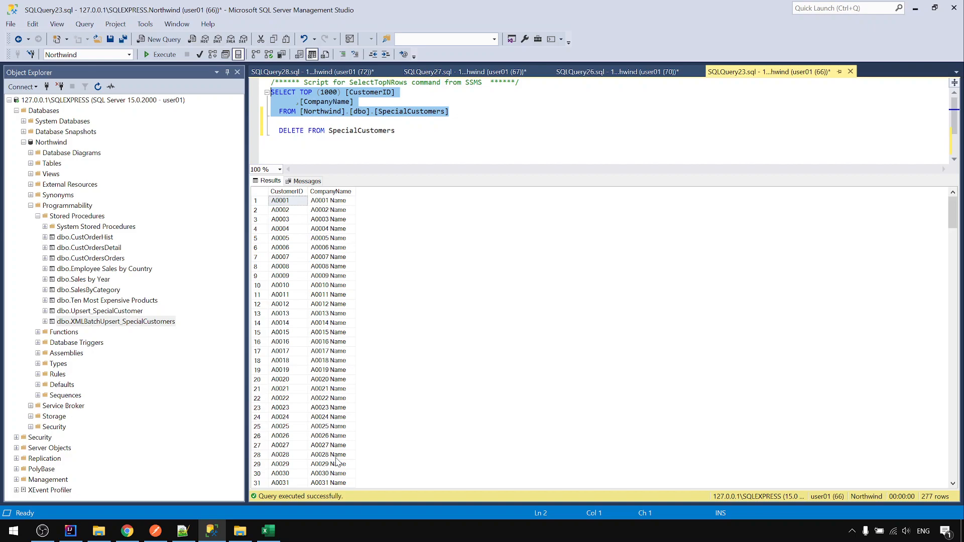
{"action": "mouse_move", "coordinate": [159, 124]}
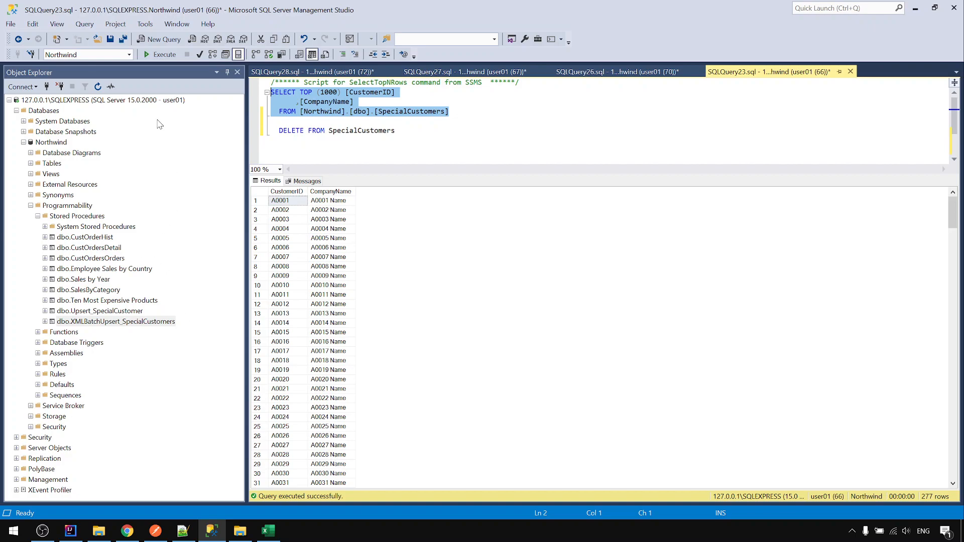
{"action": "left_click", "coordinate": [160, 54]}
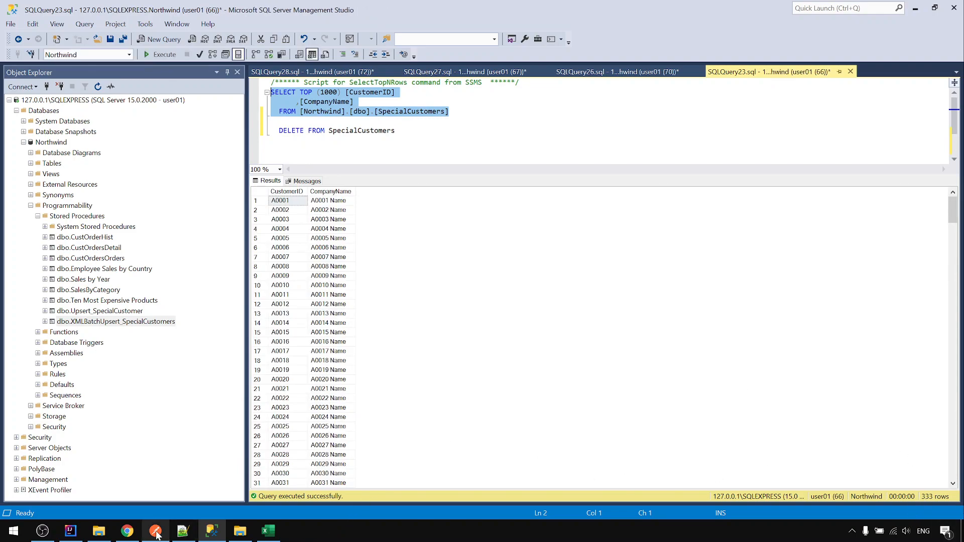
{"action": "left_click", "coordinate": [156, 531]}
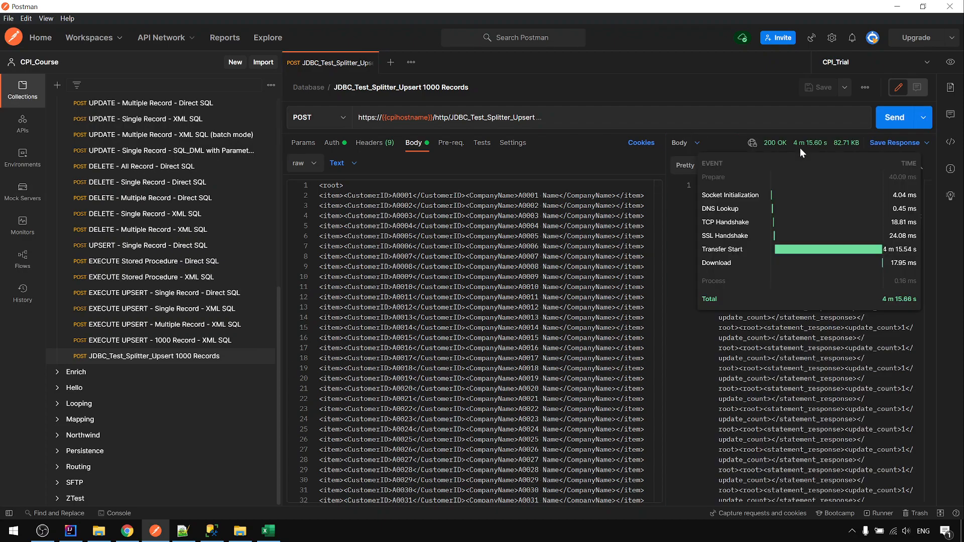
{"action": "mouse_move", "coordinate": [811, 153]}
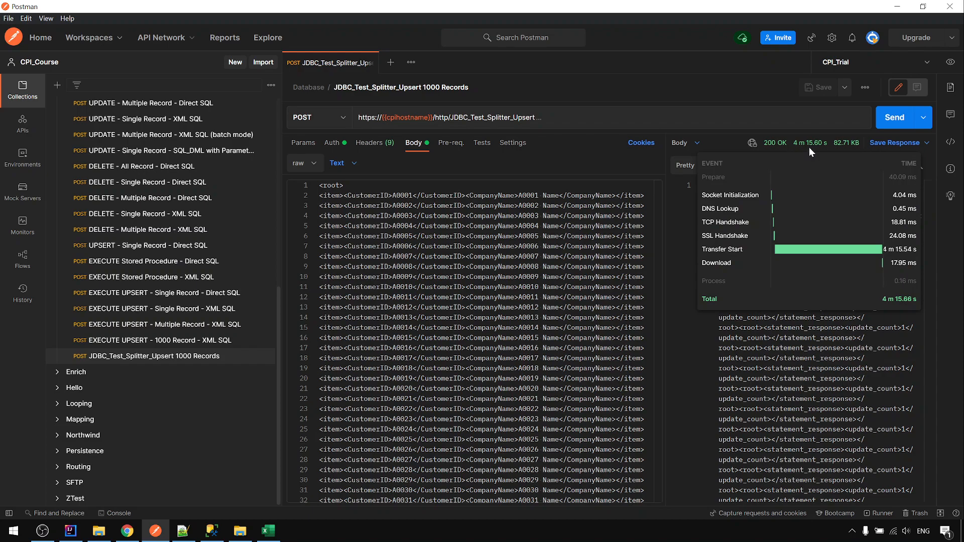
{"action": "mouse_move", "coordinate": [711, 428]}
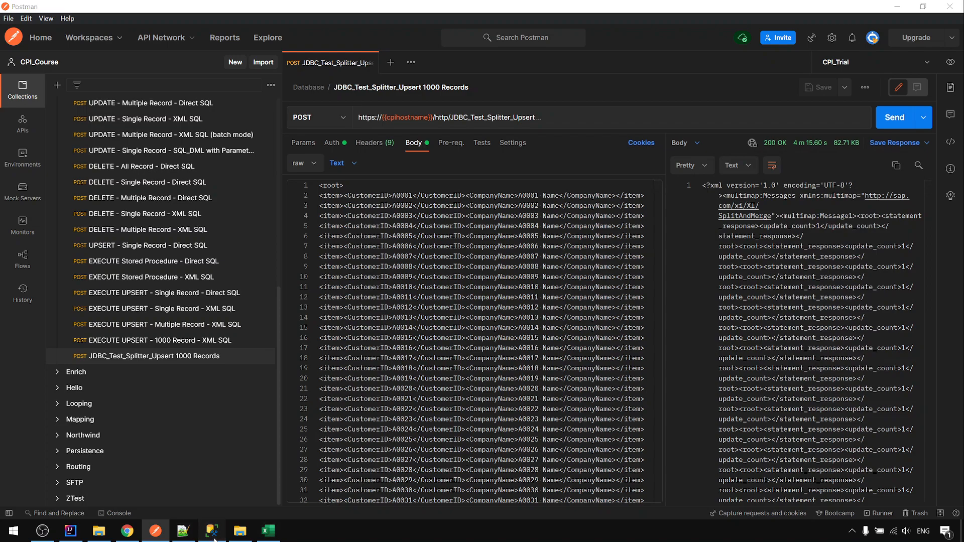
Step: Confirm SpecialCustomers holds 1,000 rows, then delete them all with DELETE FROM SpecialCustomers
{"action": "left_click", "coordinate": [212, 531]}
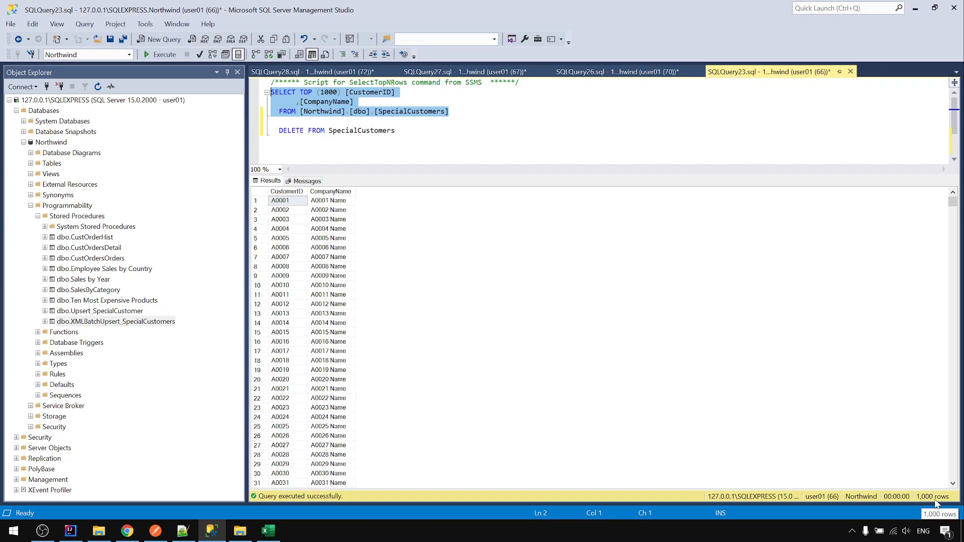
{"action": "mouse_move", "coordinate": [279, 508]}
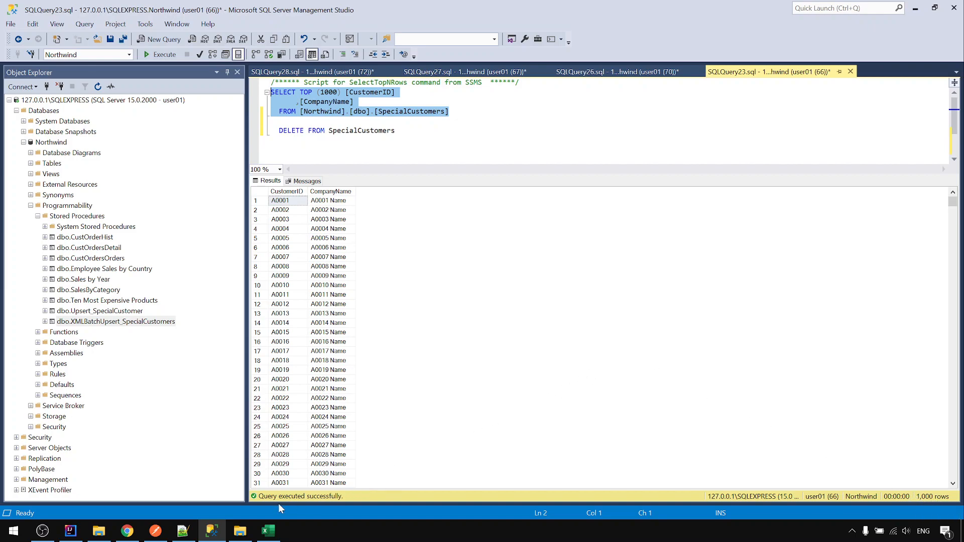
{"action": "left_click", "coordinate": [387, 130]}
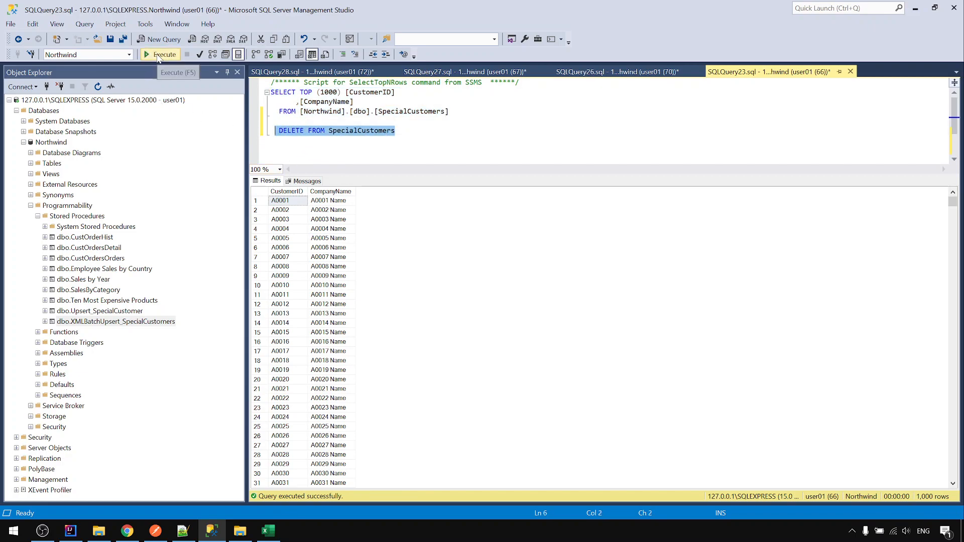
{"action": "left_click", "coordinate": [161, 55]}
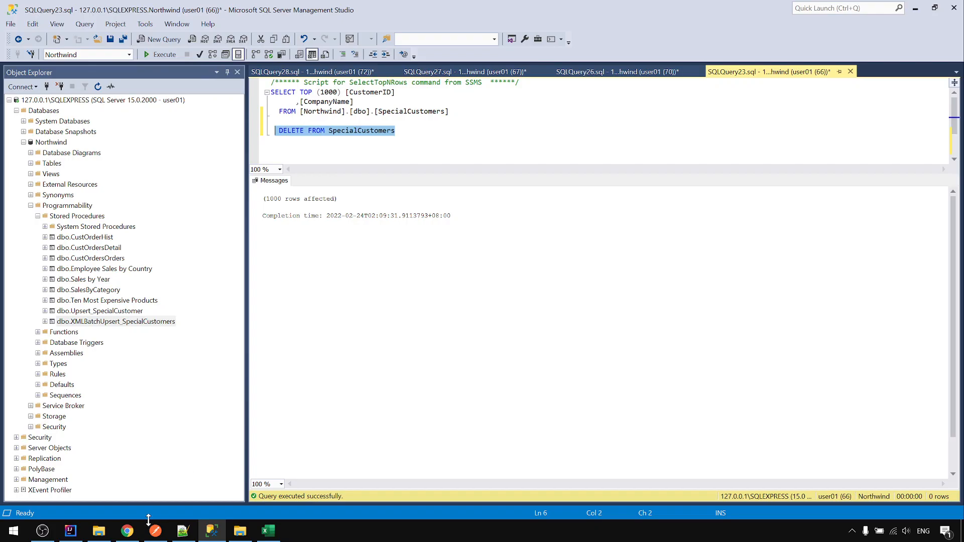
{"action": "left_click", "coordinate": [154, 531]}
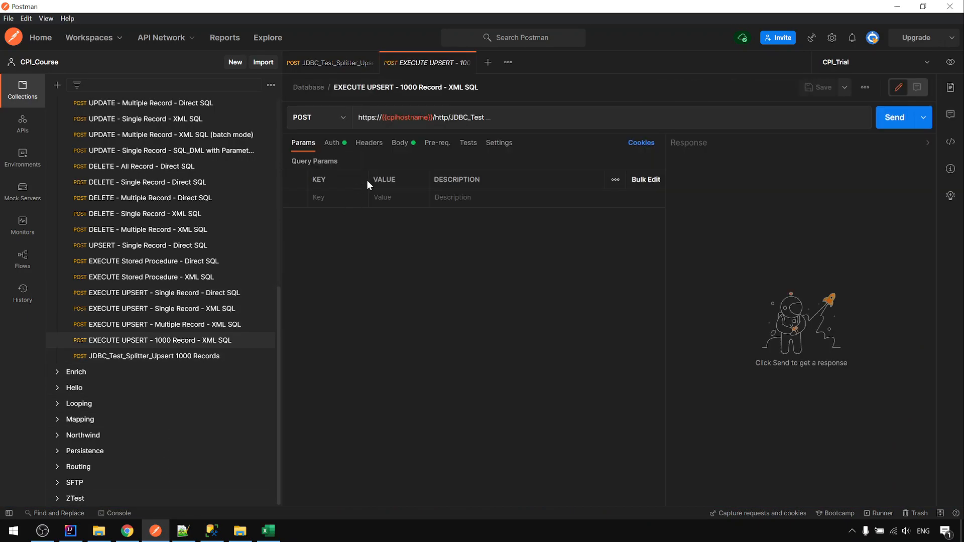
Step: Send the XMLBatchUpsert_SpecialCustomers 1000-record request: 200 OK in 667 ms, update_count 0
{"action": "left_click", "coordinate": [401, 143]}
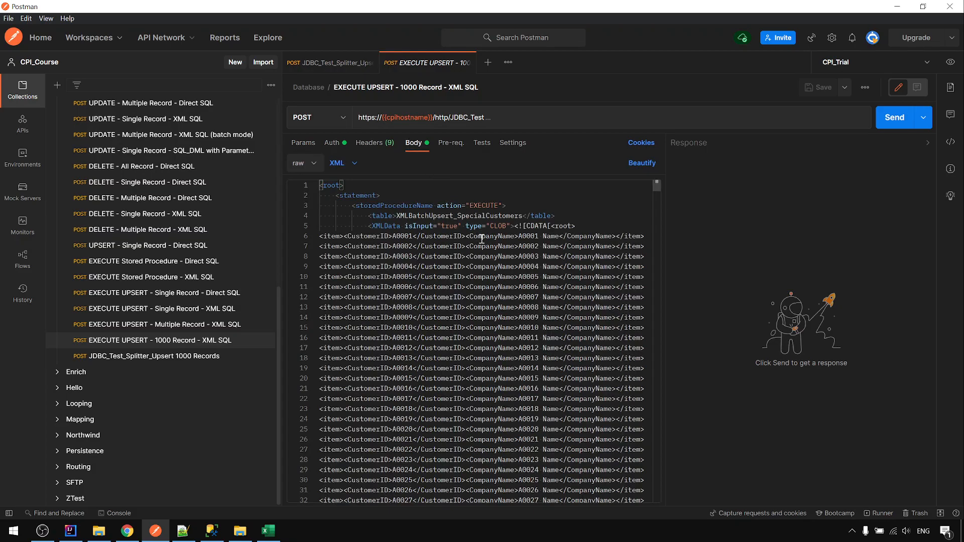
{"action": "mouse_move", "coordinate": [408, 249]}
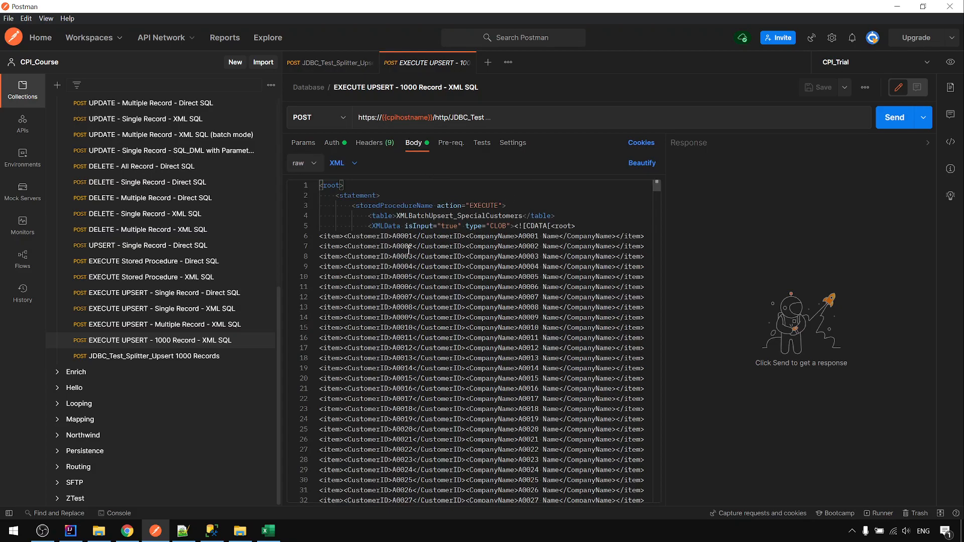
{"action": "mouse_move", "coordinate": [516, 250]}
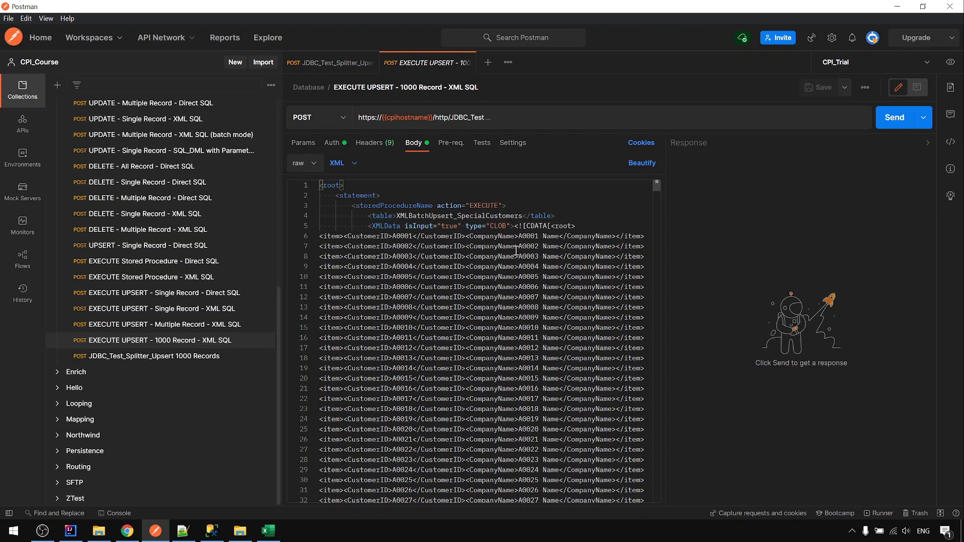
{"action": "mouse_move", "coordinate": [433, 218]}
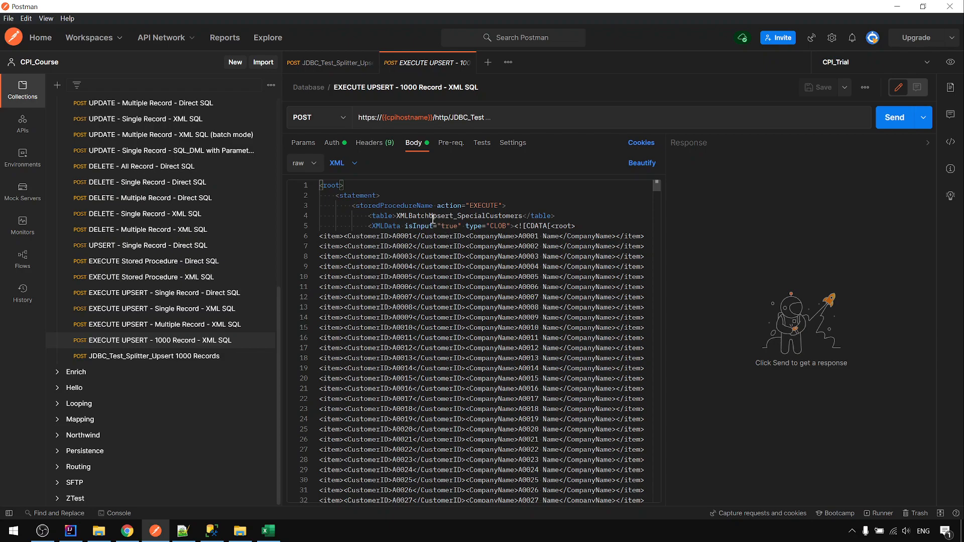
{"action": "double_click", "coordinate": [460, 216]}
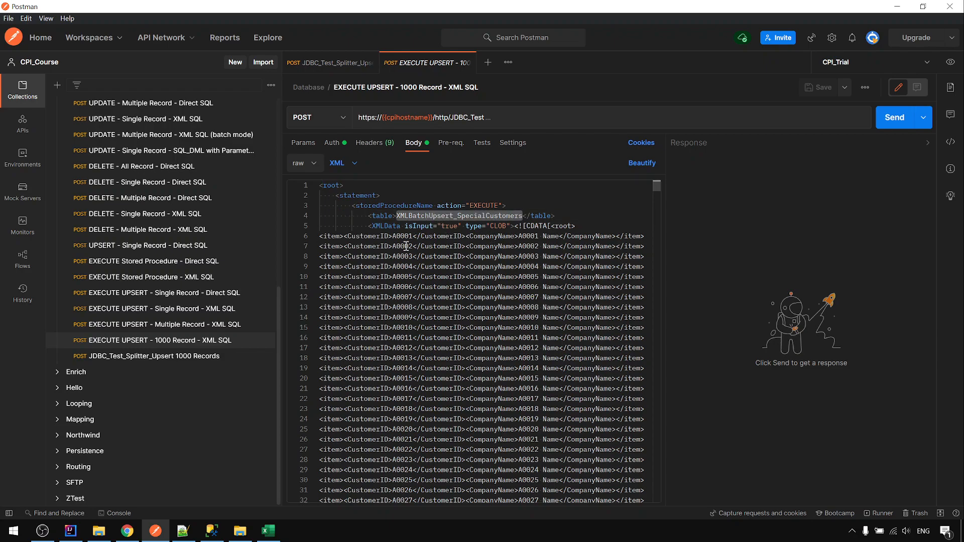
{"action": "mouse_move", "coordinate": [502, 241]}
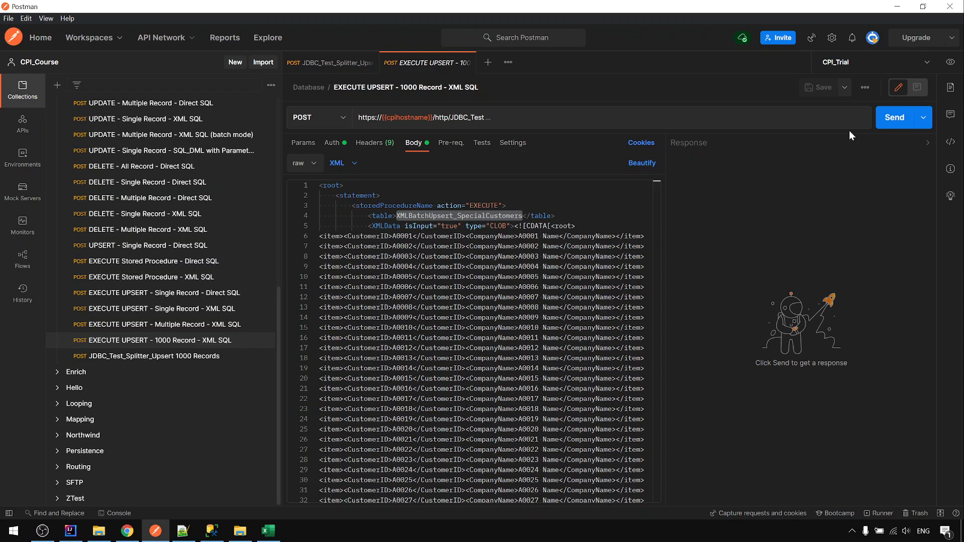
{"action": "mouse_move", "coordinate": [897, 118]}
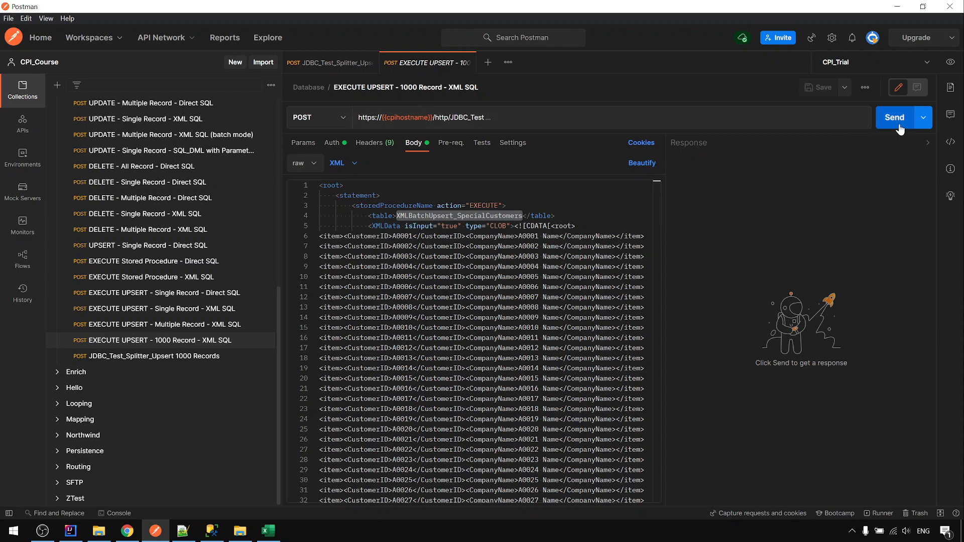
{"action": "left_click", "coordinate": [894, 117]}
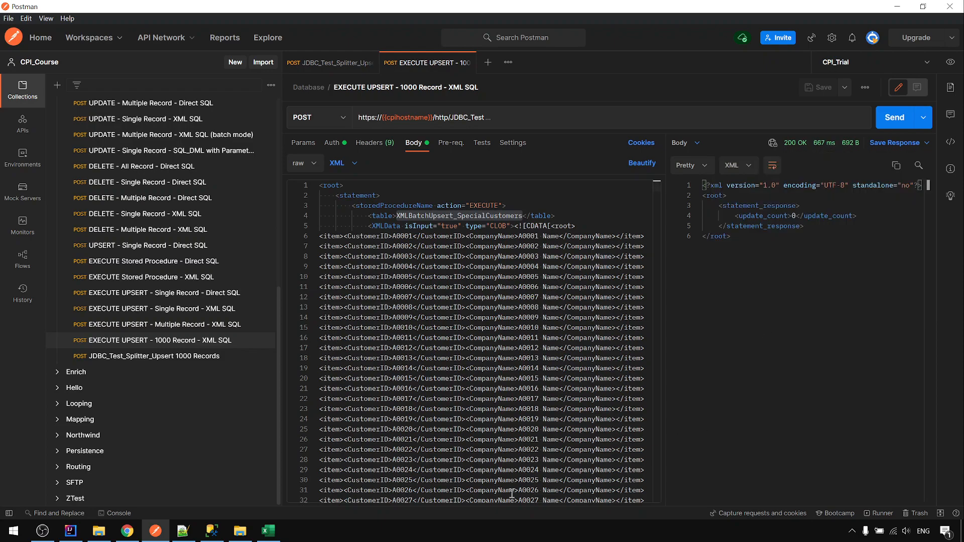
{"action": "left_click", "coordinate": [211, 530]}
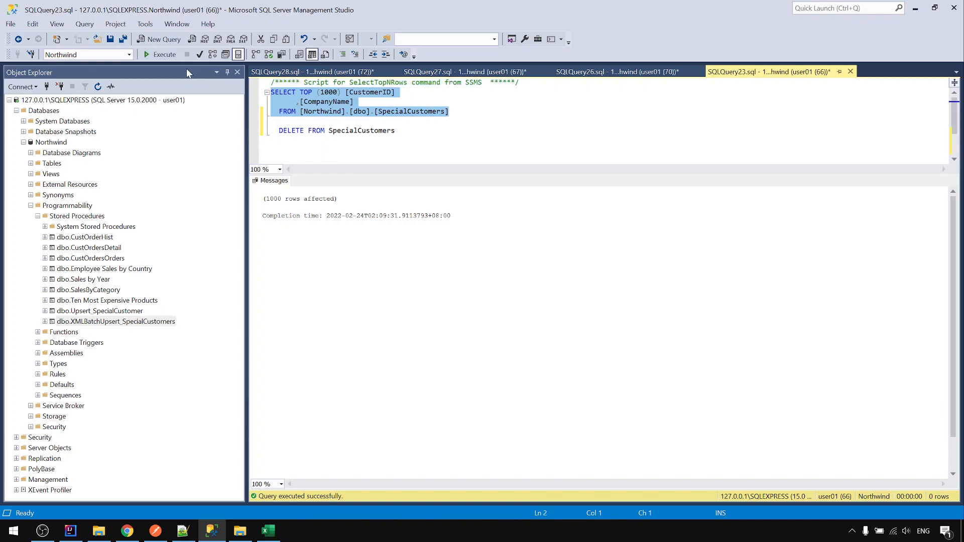
Step: Run SELECT TOP (1000) on SpecialCustomers and scroll the 1,000 returned rows
{"action": "left_click", "coordinate": [159, 54]}
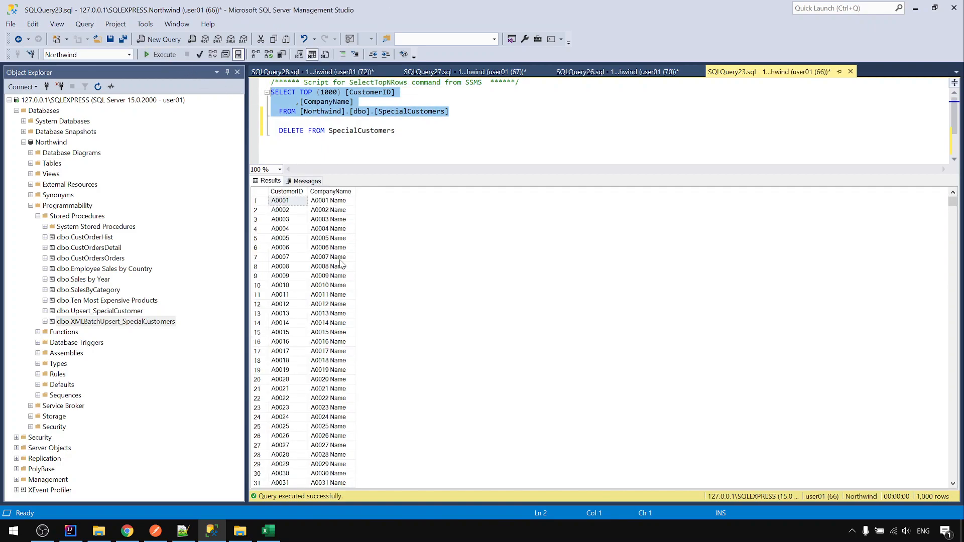
{"action": "scroll", "scroll_direction": "down", "scroll_amount": 3}
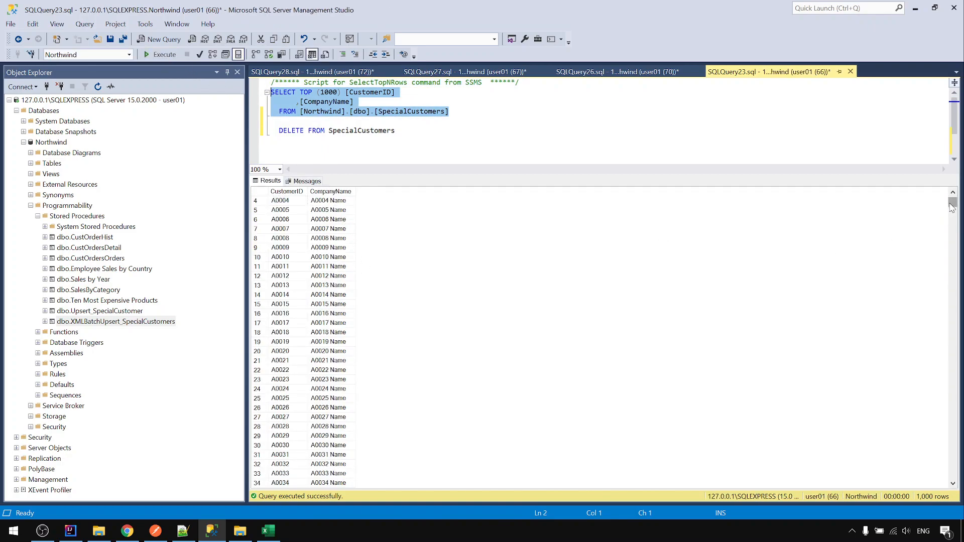
{"action": "scroll", "scroll_direction": "down", "scroll_amount": 3}
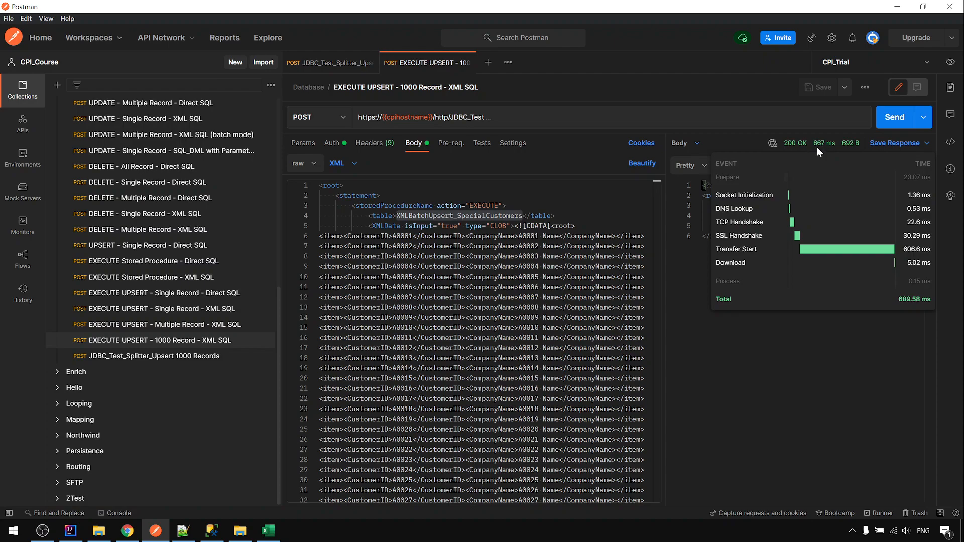
Step: Resend the XML bulk upsert repeatedly, getting update_count 1000, latest 200 OK in 490 ms
{"action": "left_click", "coordinate": [895, 117]}
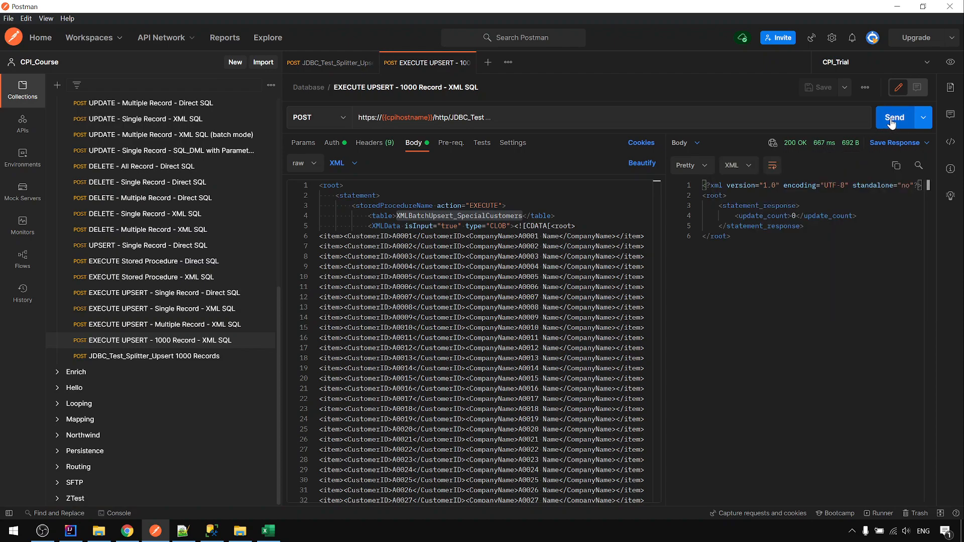
{"action": "left_click", "coordinate": [895, 117]}
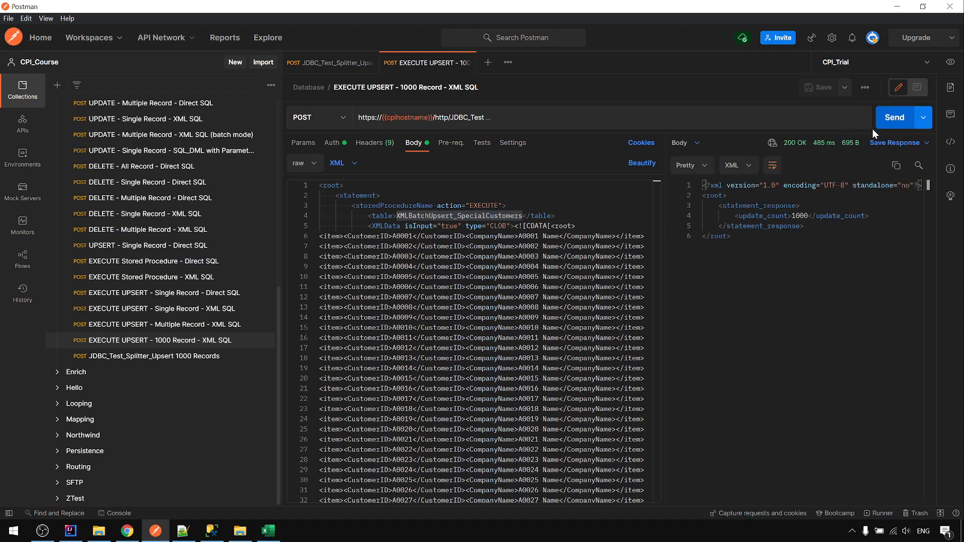
{"action": "mouse_move", "coordinate": [818, 155]}
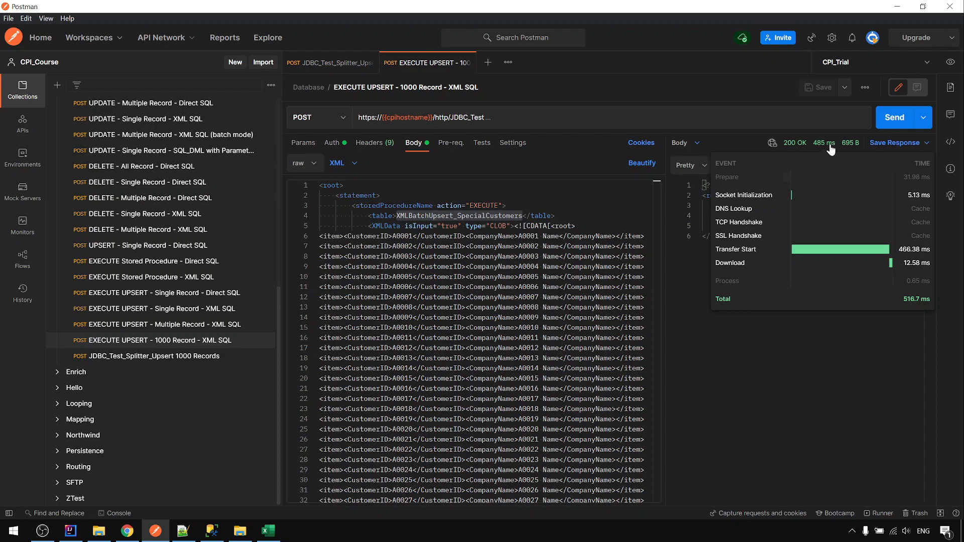
{"action": "left_click", "coordinate": [903, 117]}
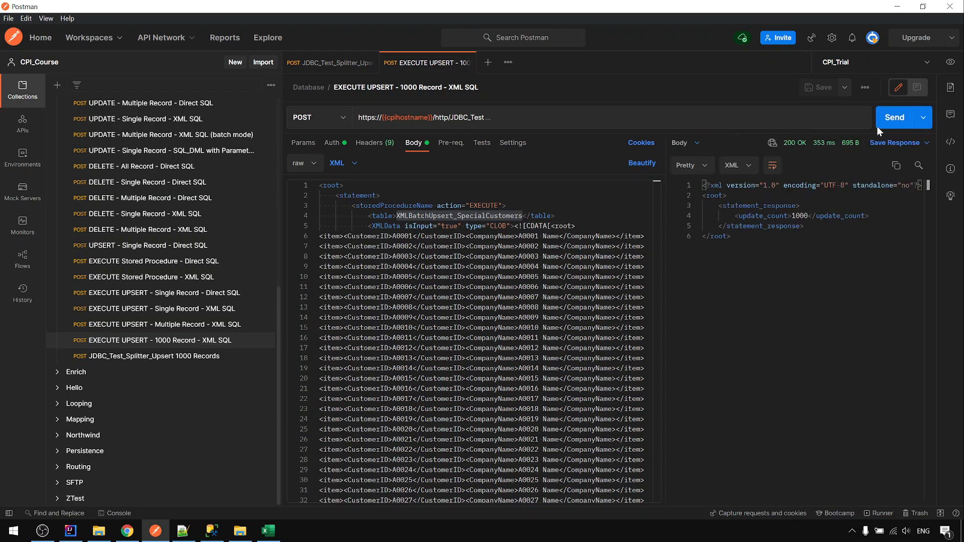
{"action": "left_click", "coordinate": [894, 117]}
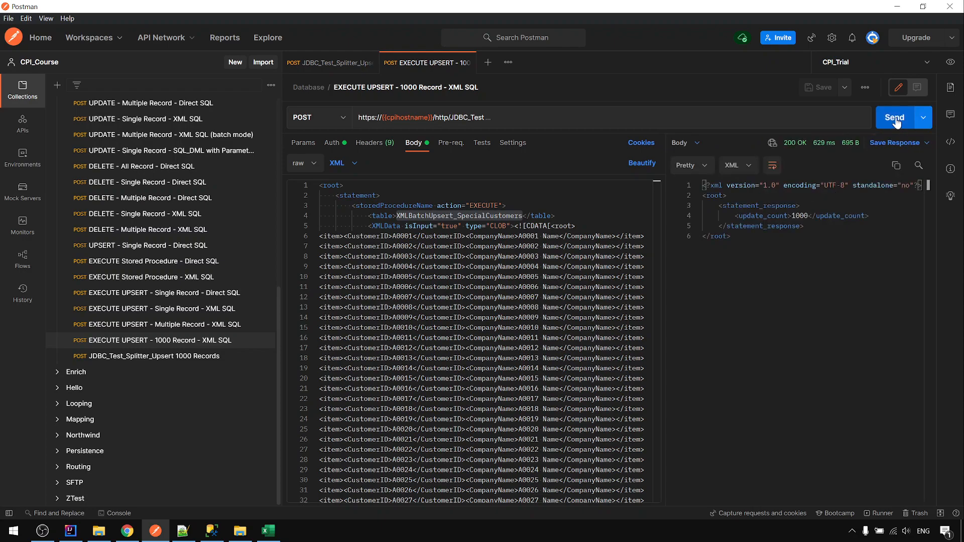
{"action": "left_click", "coordinate": [895, 117]}
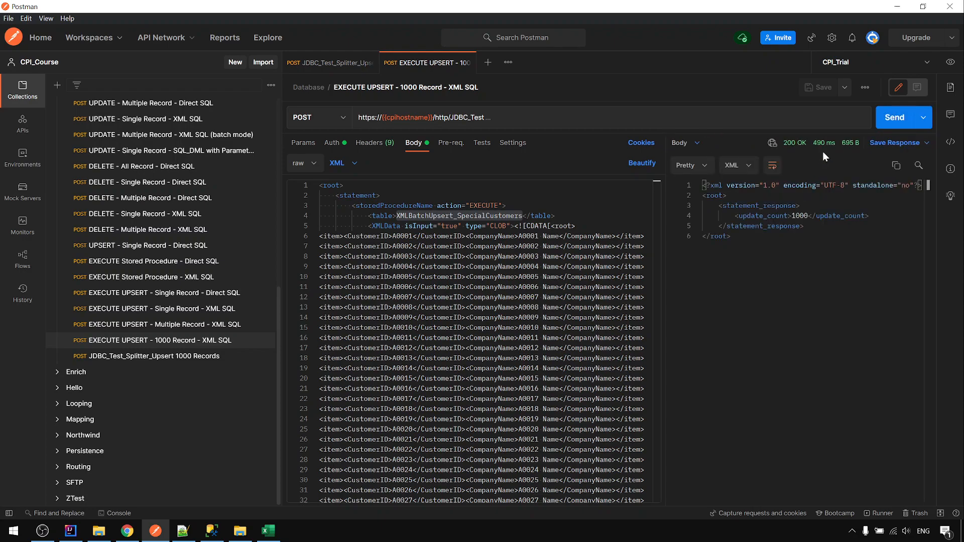
{"action": "mouse_move", "coordinate": [267, 530]}
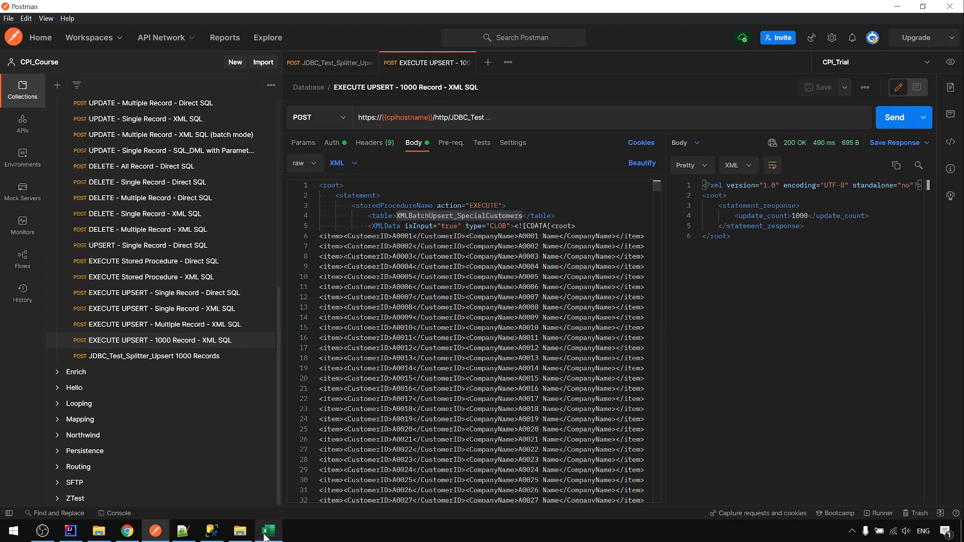
{"action": "mouse_move", "coordinate": [233, 406]}
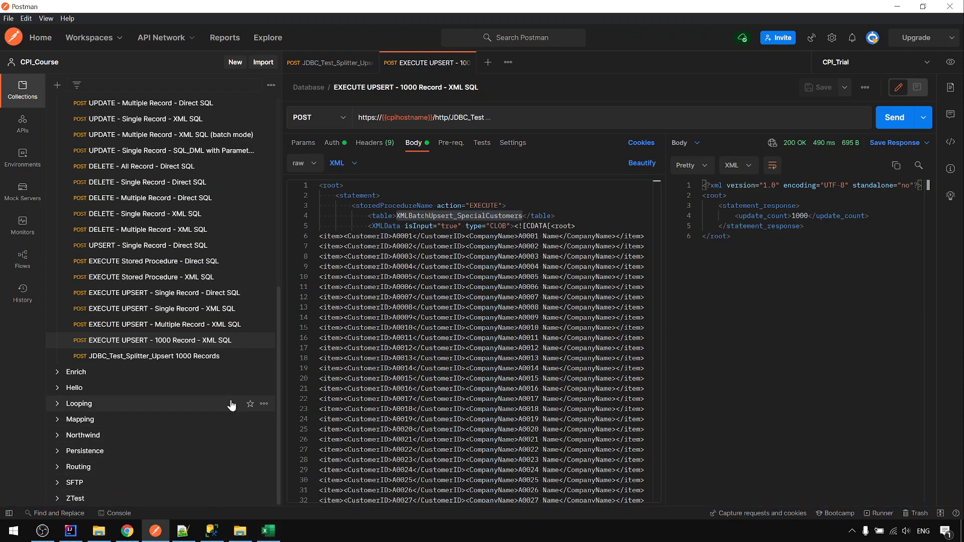
{"action": "mouse_move", "coordinate": [185, 368]}
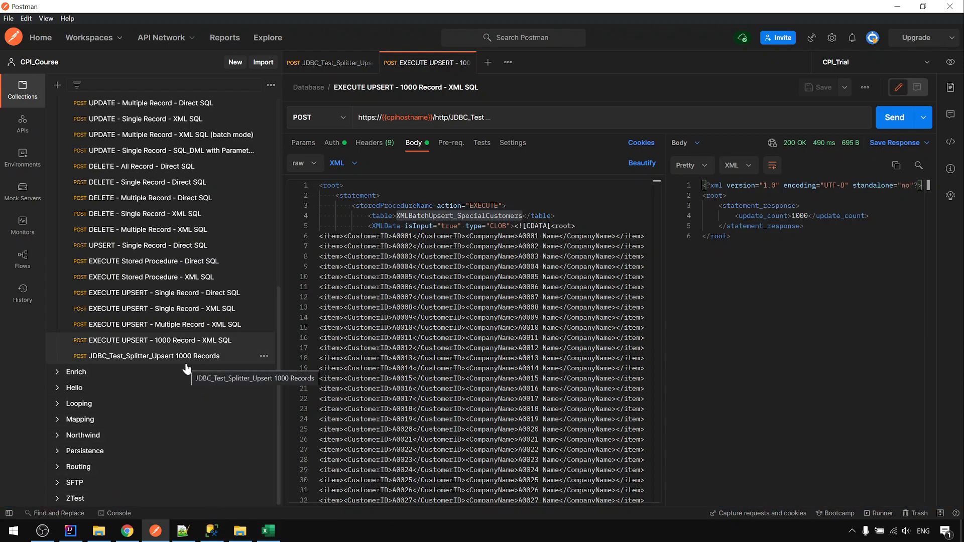
{"action": "mouse_move", "coordinate": [193, 403]}
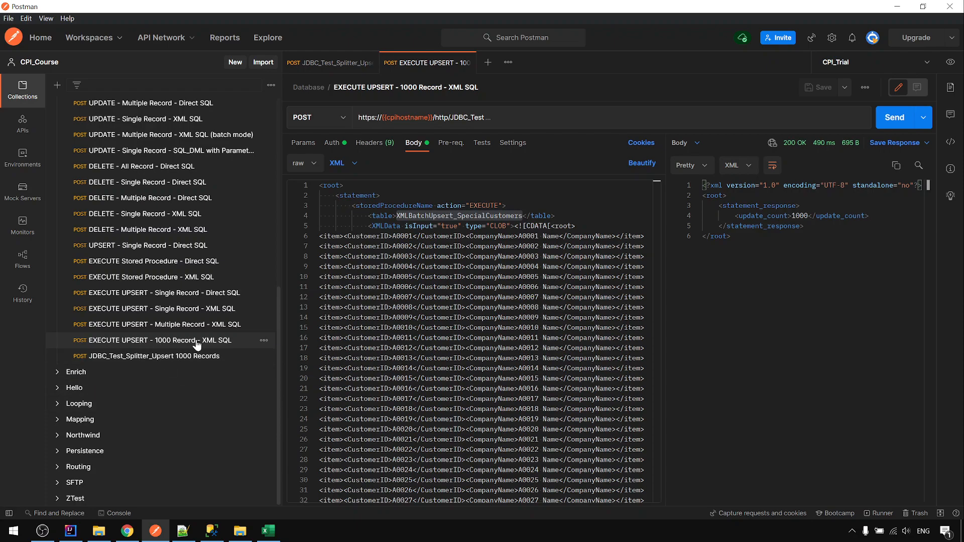
{"action": "mouse_move", "coordinate": [176, 342]}
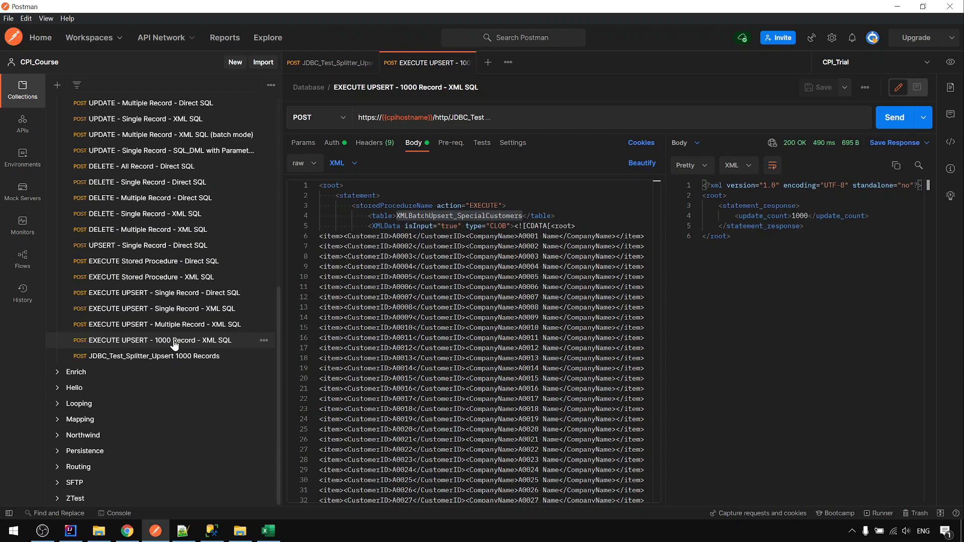
{"action": "mouse_move", "coordinate": [165, 361]}
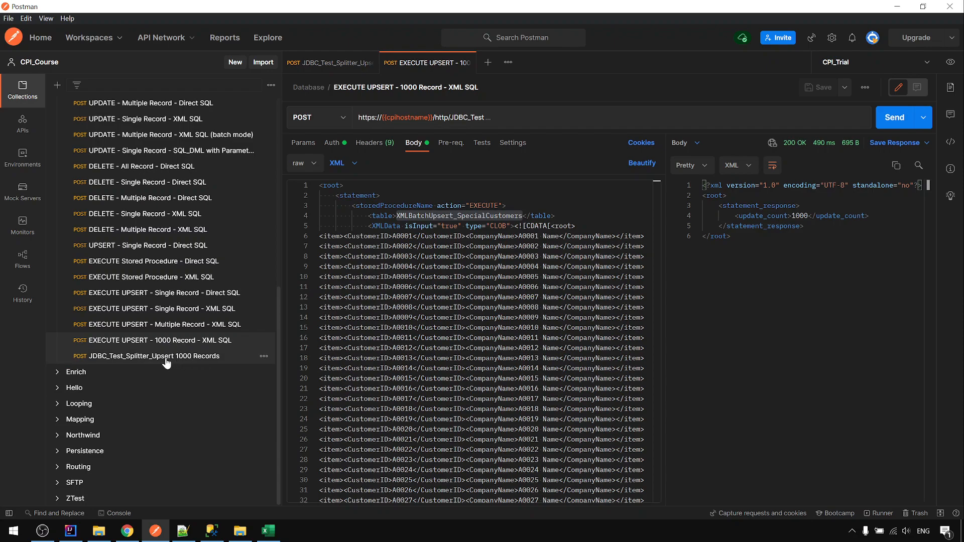
{"action": "mouse_move", "coordinate": [166, 360]}
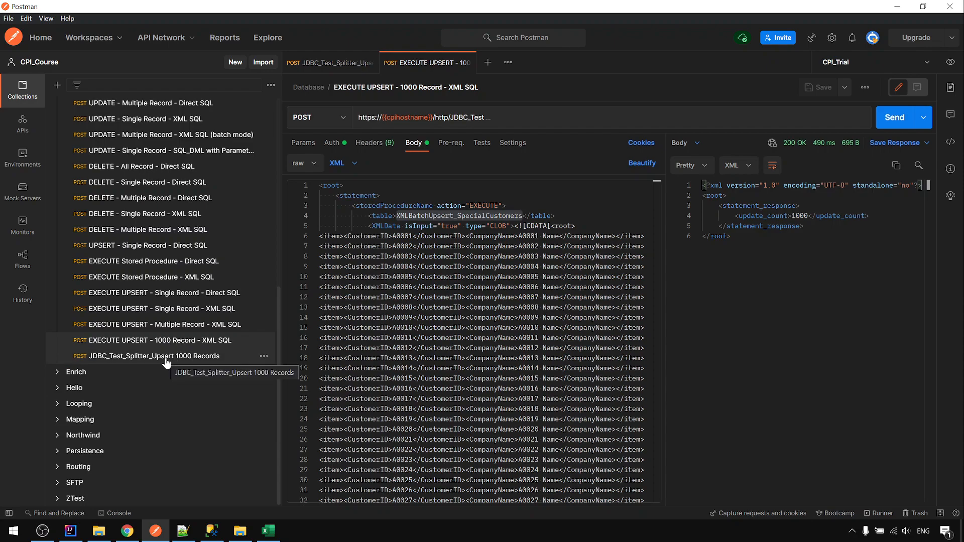
{"action": "mouse_move", "coordinate": [222, 408]}
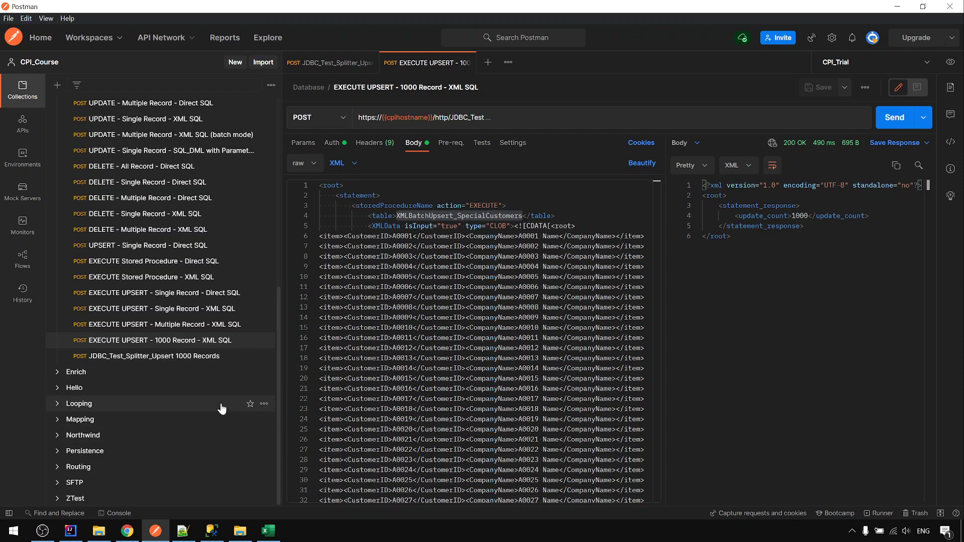
{"action": "mouse_move", "coordinate": [202, 356]}
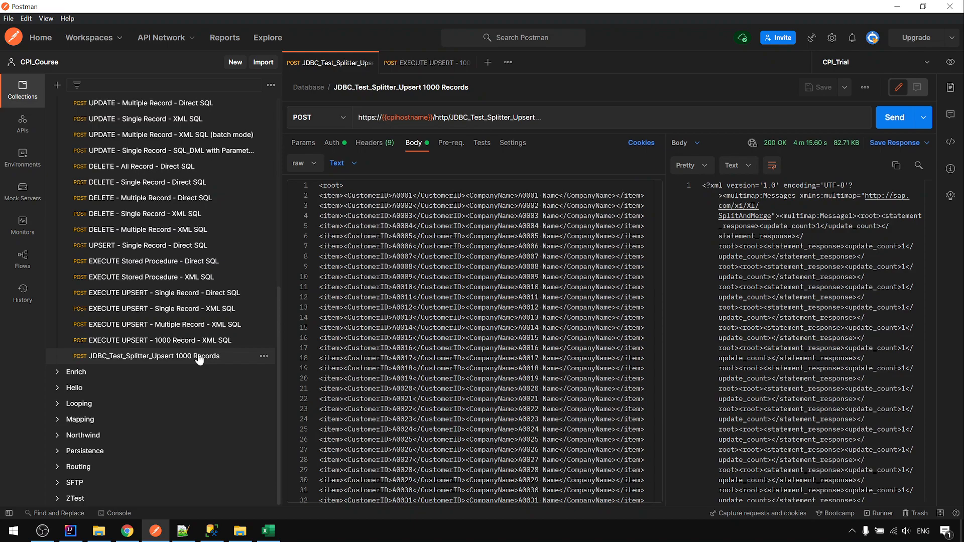
{"action": "mouse_move", "coordinate": [206, 340]}
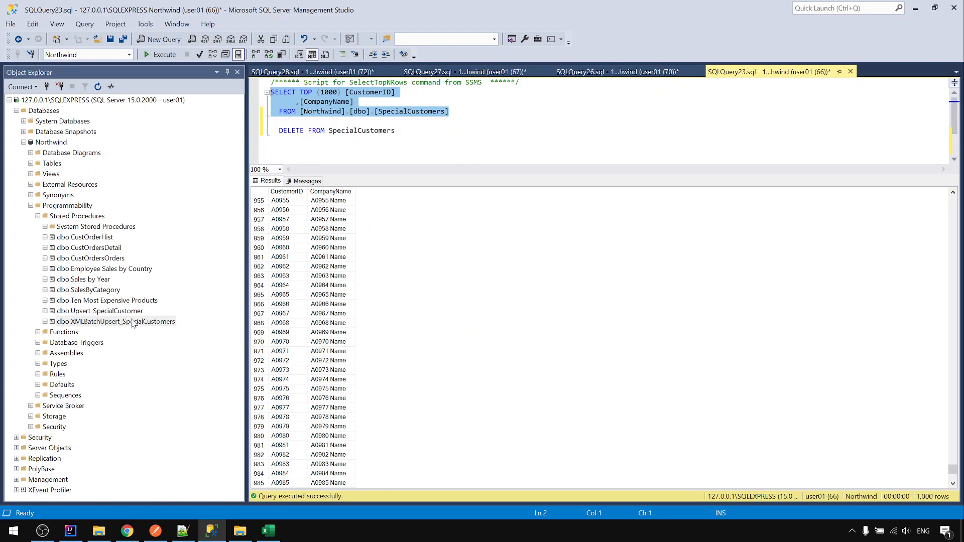
Step: Script the XMLBatchUpsert_SpecialCustomers procedure via Modify from its Object Explorer context menu
{"action": "right_click", "coordinate": [115, 321]}
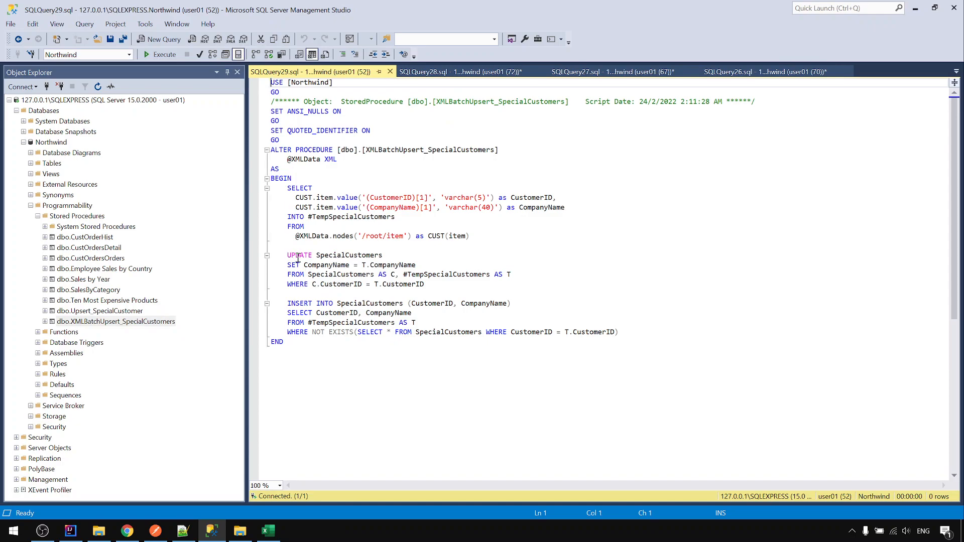
{"action": "mouse_move", "coordinate": [337, 196]}
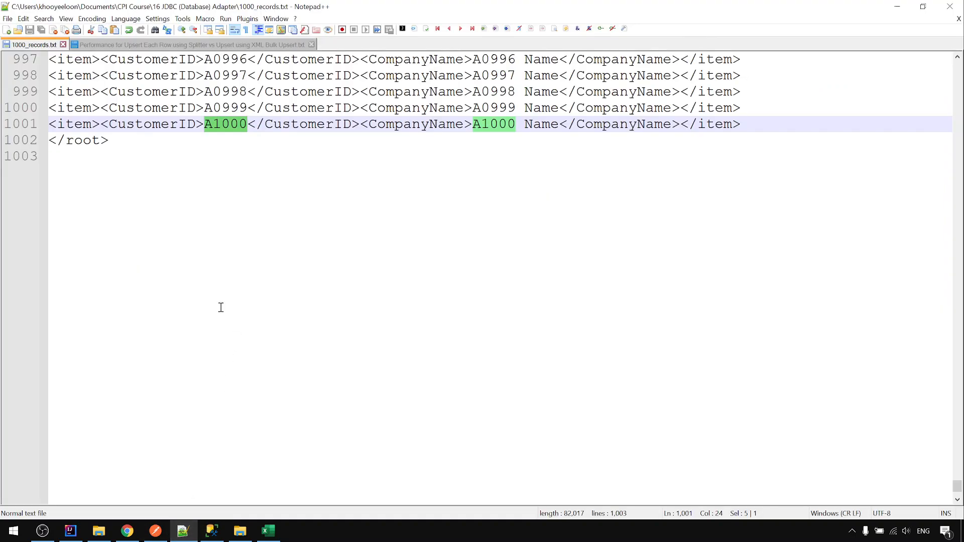
Step: Switch to the 'Performance for Upsert' notes in Notepad++ and select all their text
{"action": "left_click", "coordinate": [191, 44]}
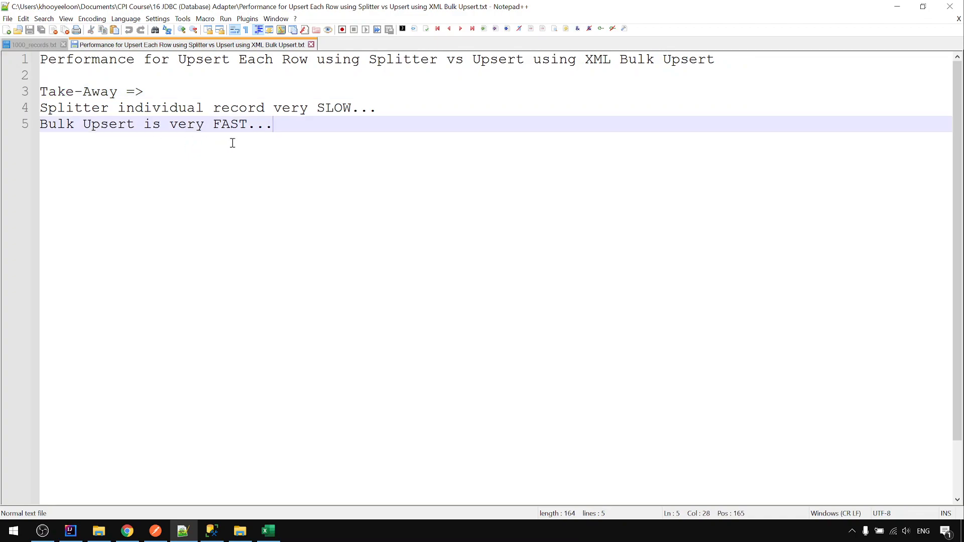
{"action": "key", "text": "ctrl+a"}
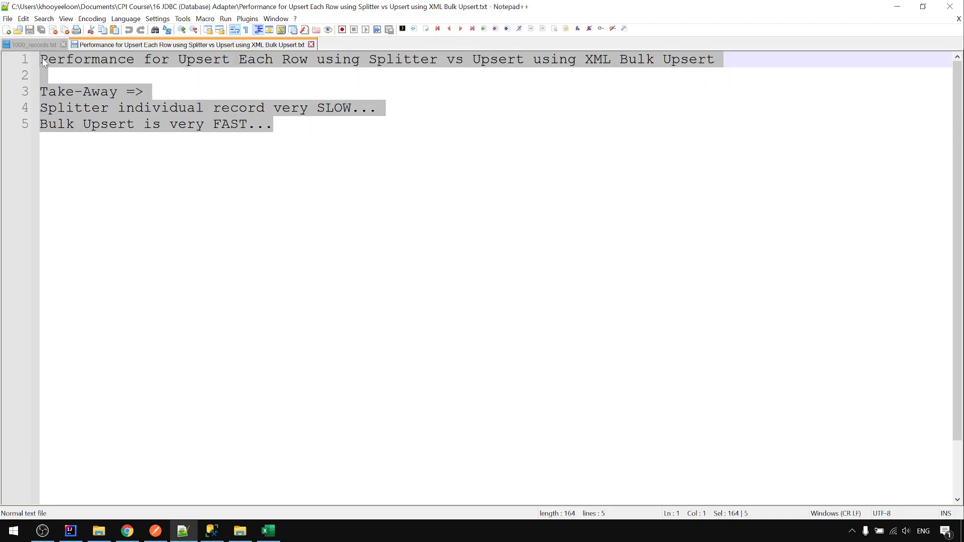